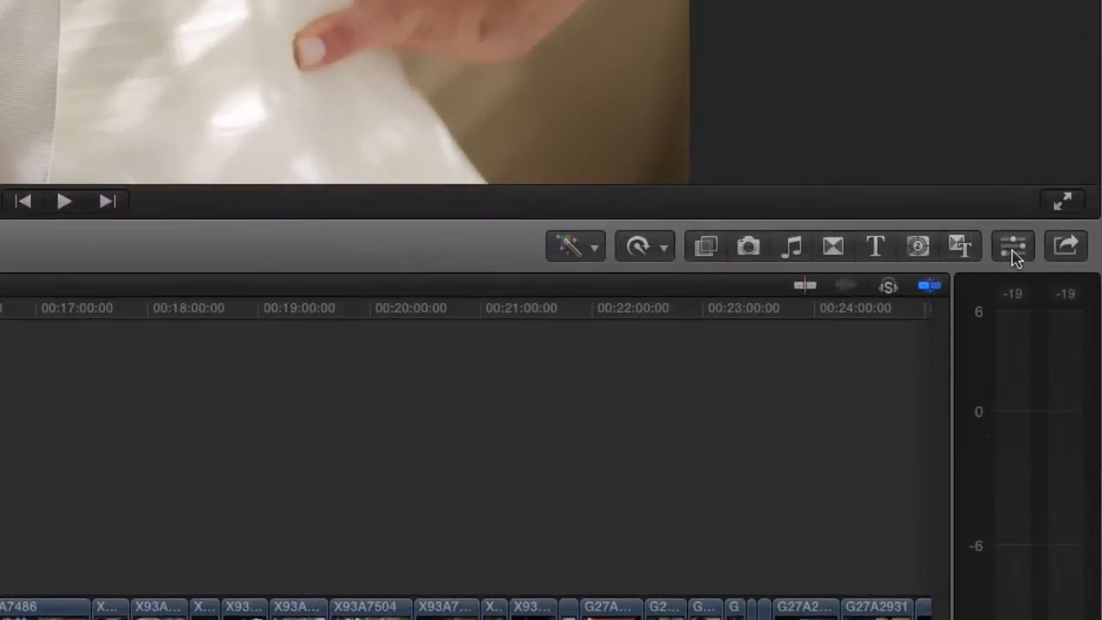
pyautogui.moveTo(1013, 244)
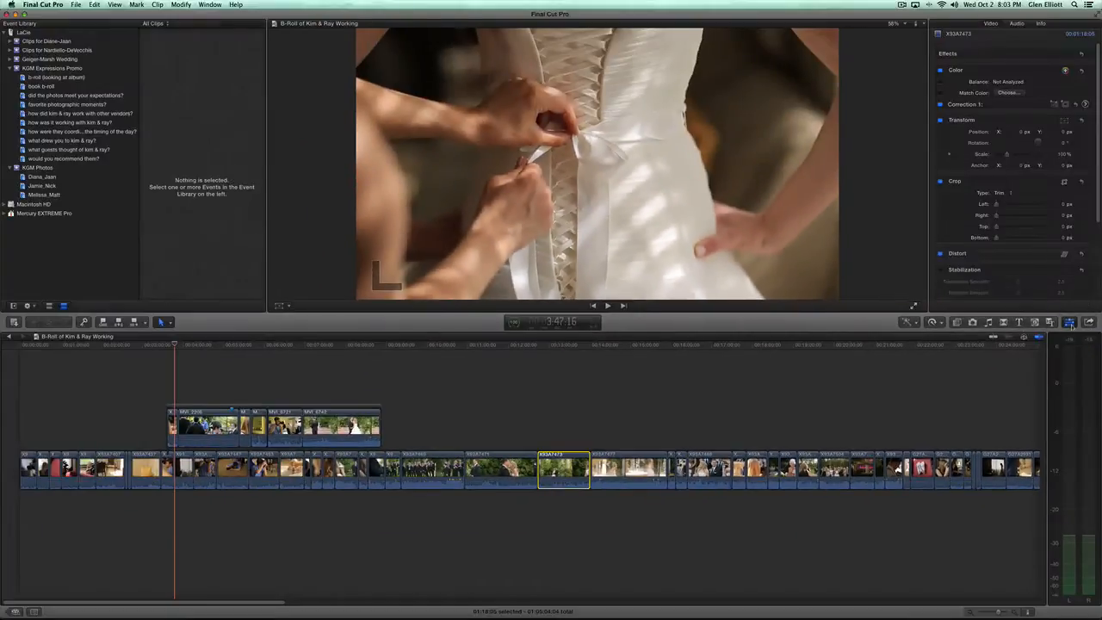
# Step: Toggle the Inspector off and back on with Command+4 to show the clip's effect settings
pyautogui.press('cmd+4')
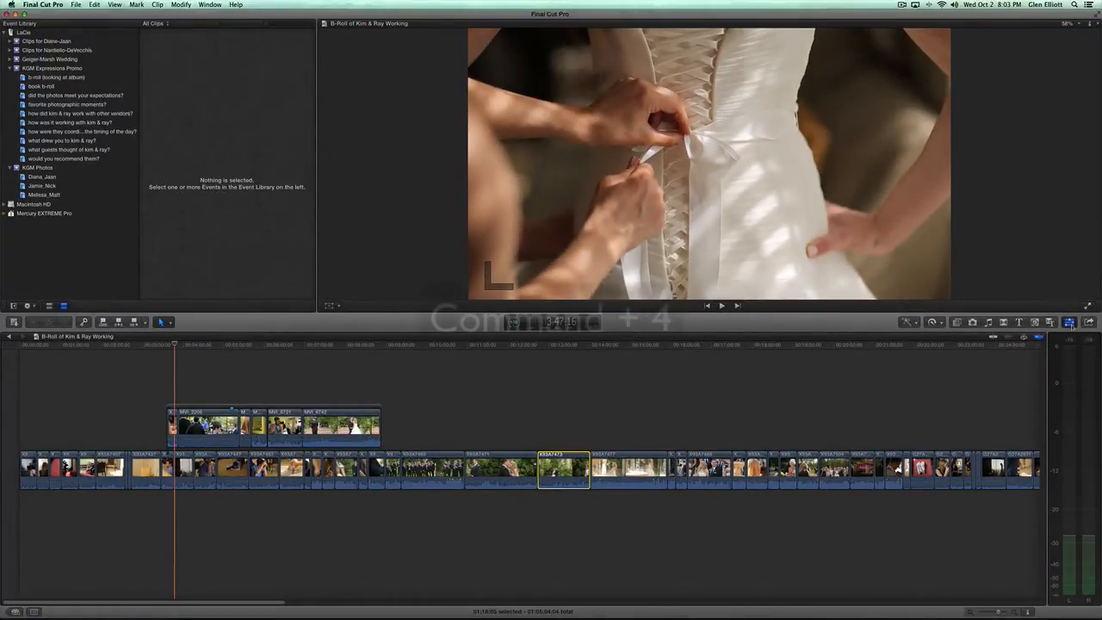
pyautogui.press('cmd+4')
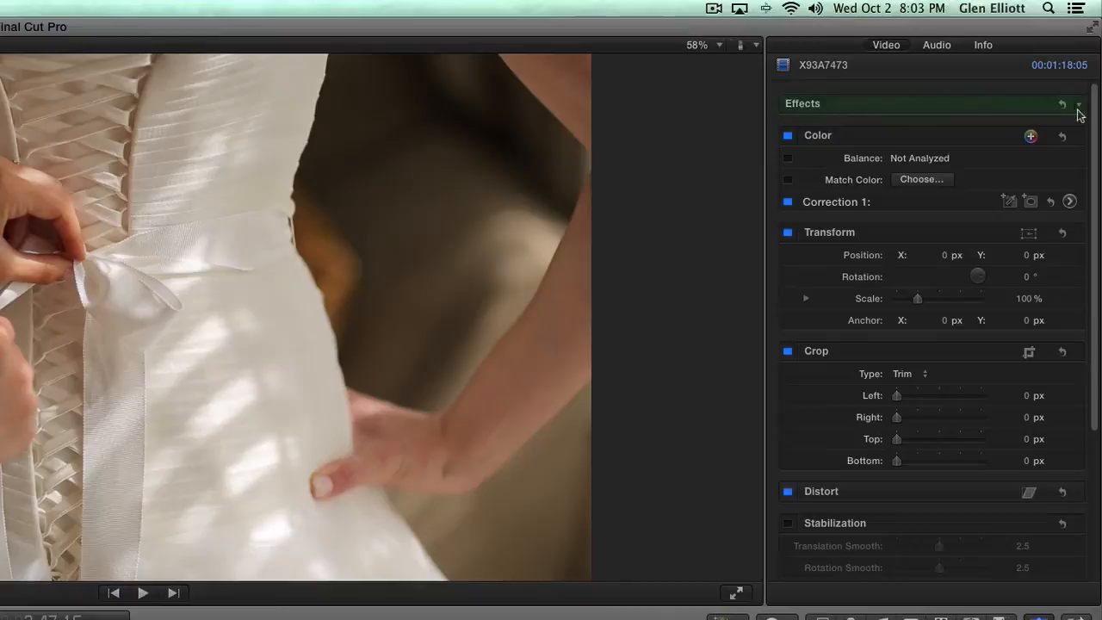
pyautogui.moveTo(813, 107)
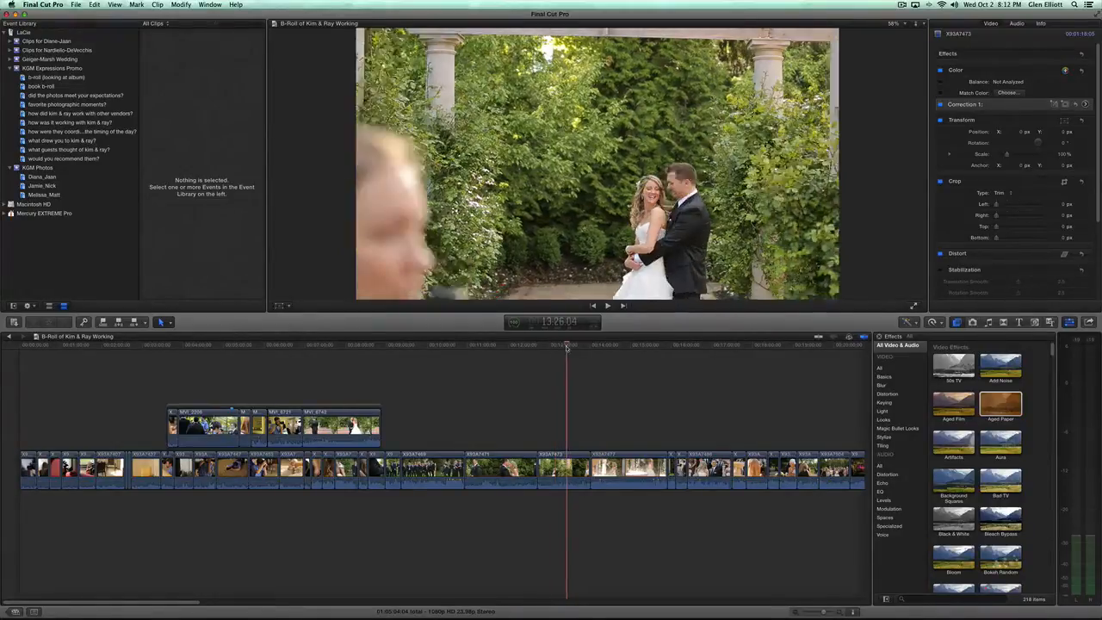
# Step: Step through the groom close-up and fountain-spray shots, then bring up the exposure controls
pyautogui.click(486, 344)
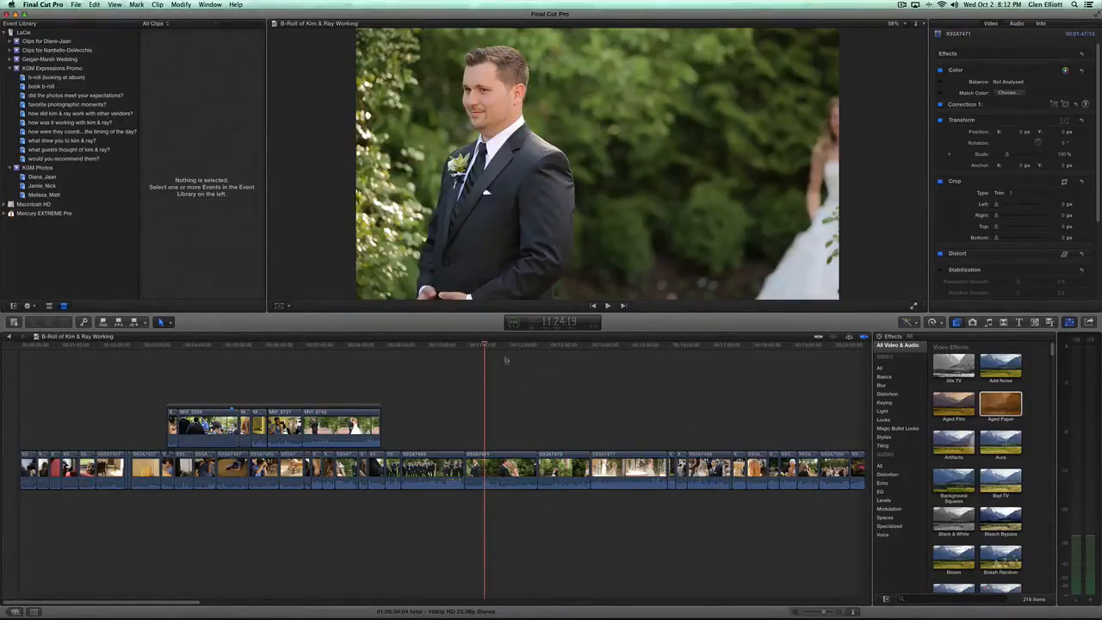
pyautogui.click(591, 344)
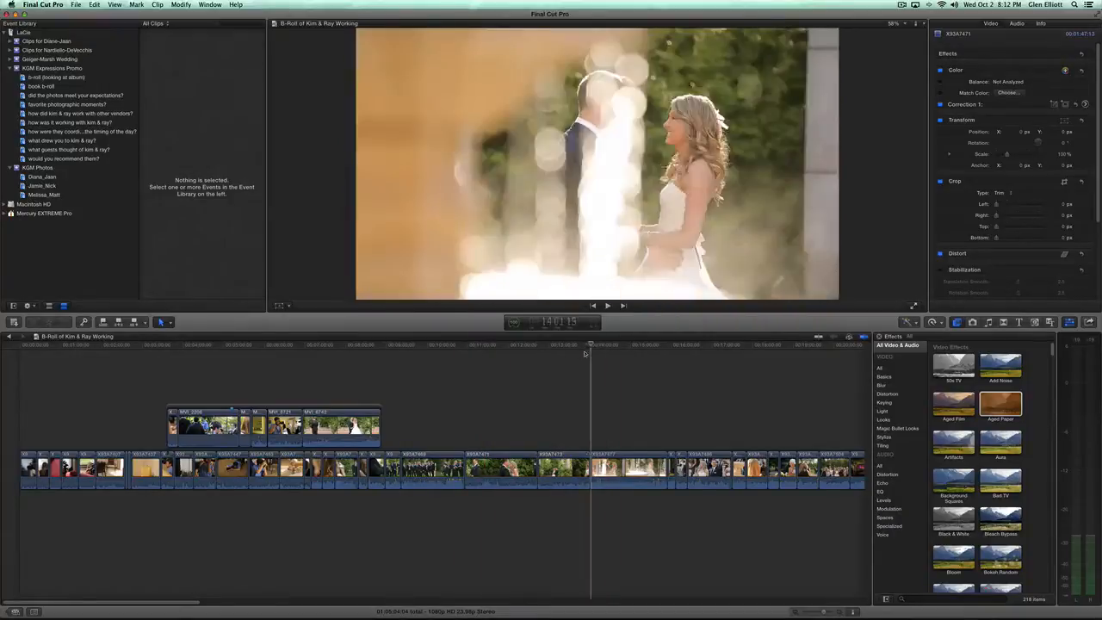
pyautogui.click(568, 344)
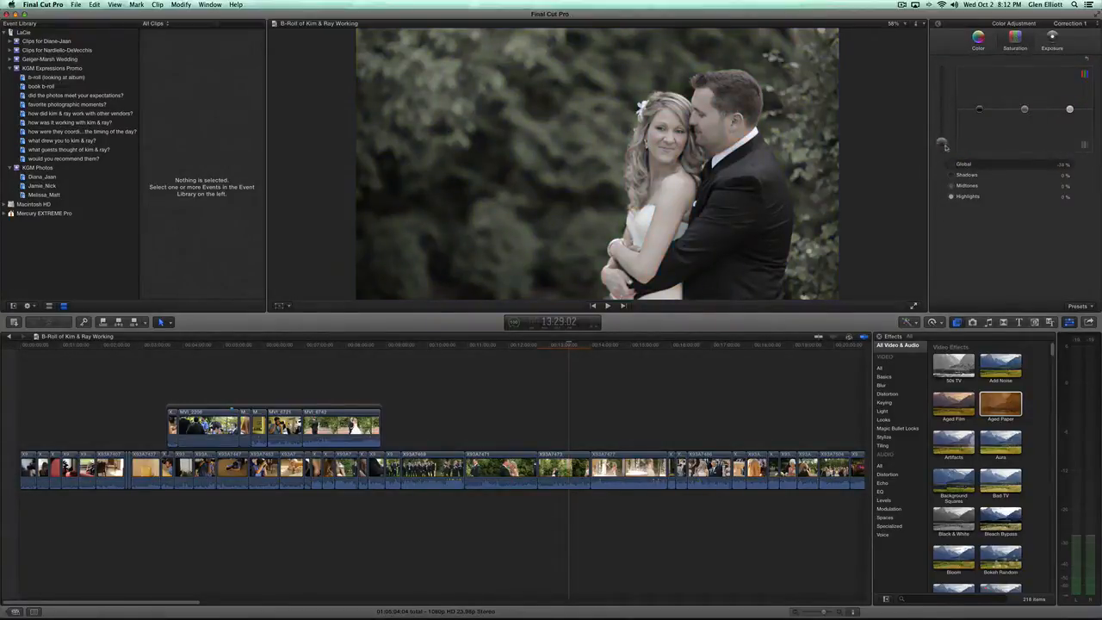
pyautogui.moveTo(943, 142); pyautogui.dragTo(944, 114)
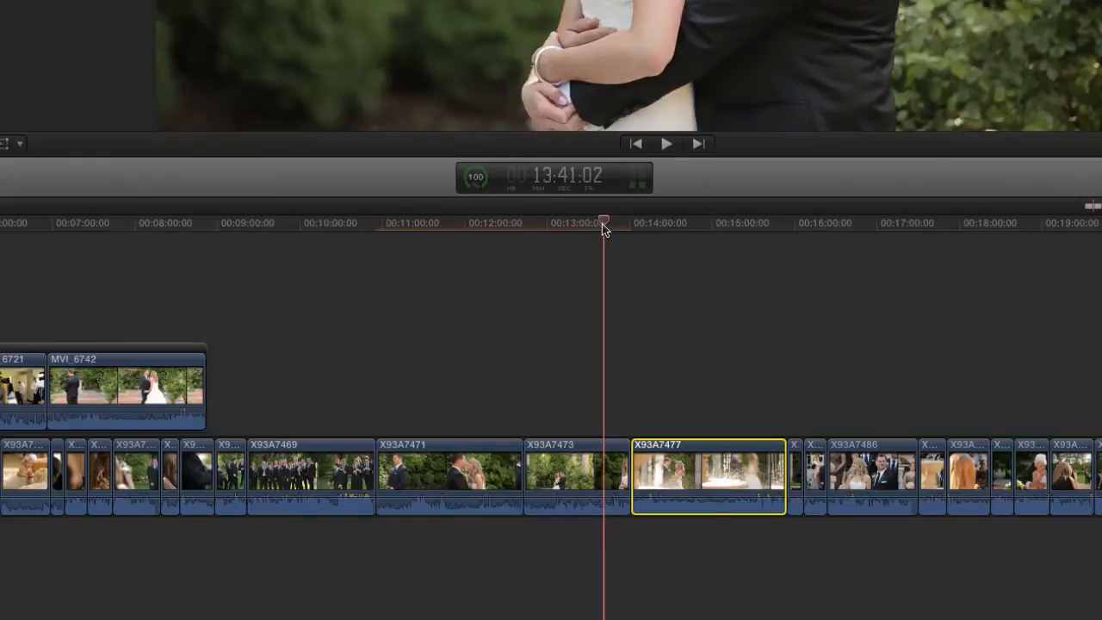
# Step: Scrub back through the couple's clips, select the X93A7477 fountain clip and skim its later frames
pyautogui.moveTo(603, 221); pyautogui.dragTo(577, 221)
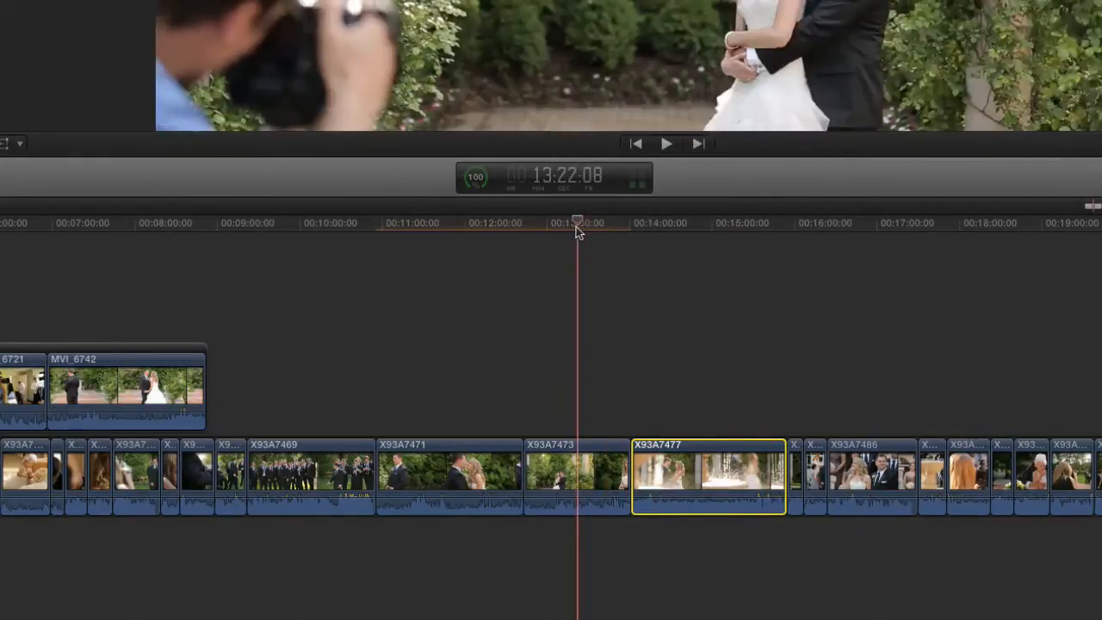
pyautogui.click(667, 145)
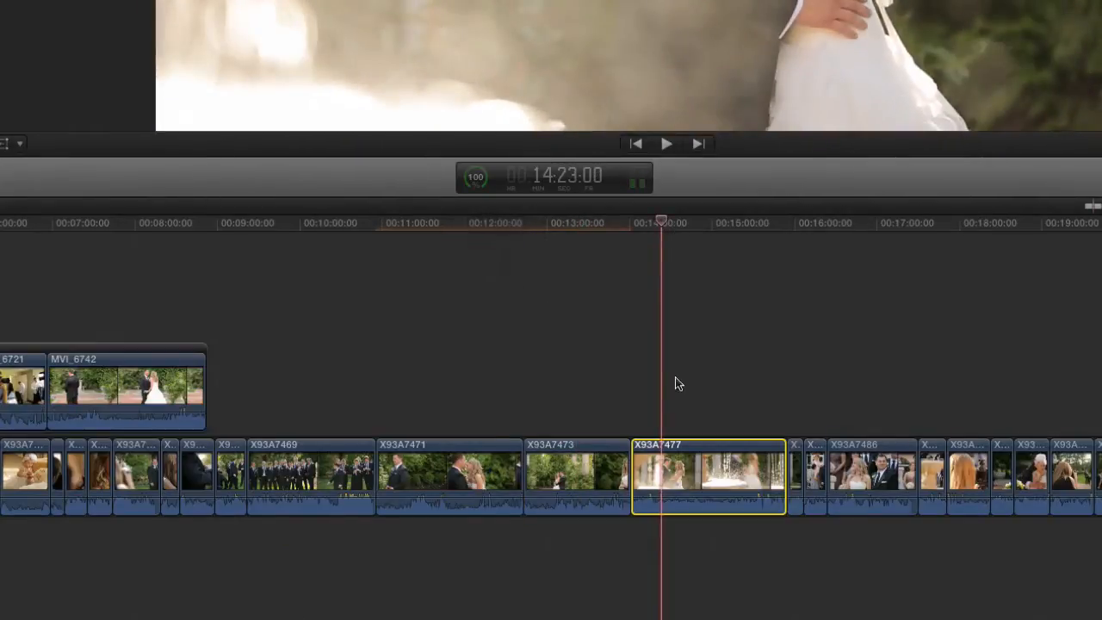
pyautogui.moveTo(661, 222); pyautogui.dragTo(720, 222)
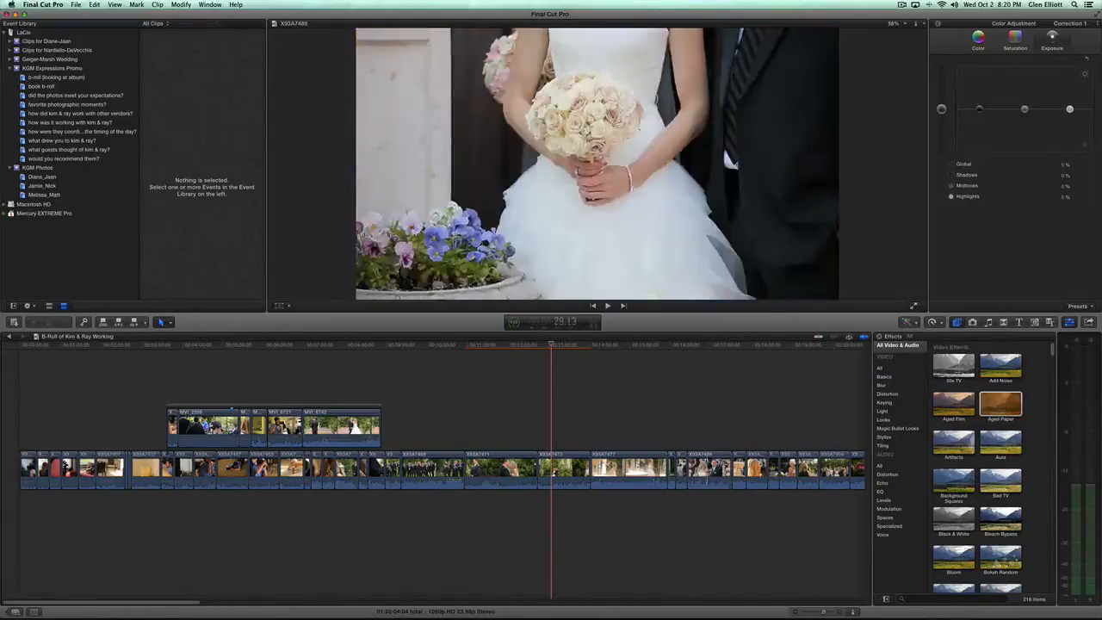
# Step: Select the couple's garden clip X93A7486 in the primary storyline and skim the playhead
pyautogui.click(709, 469)
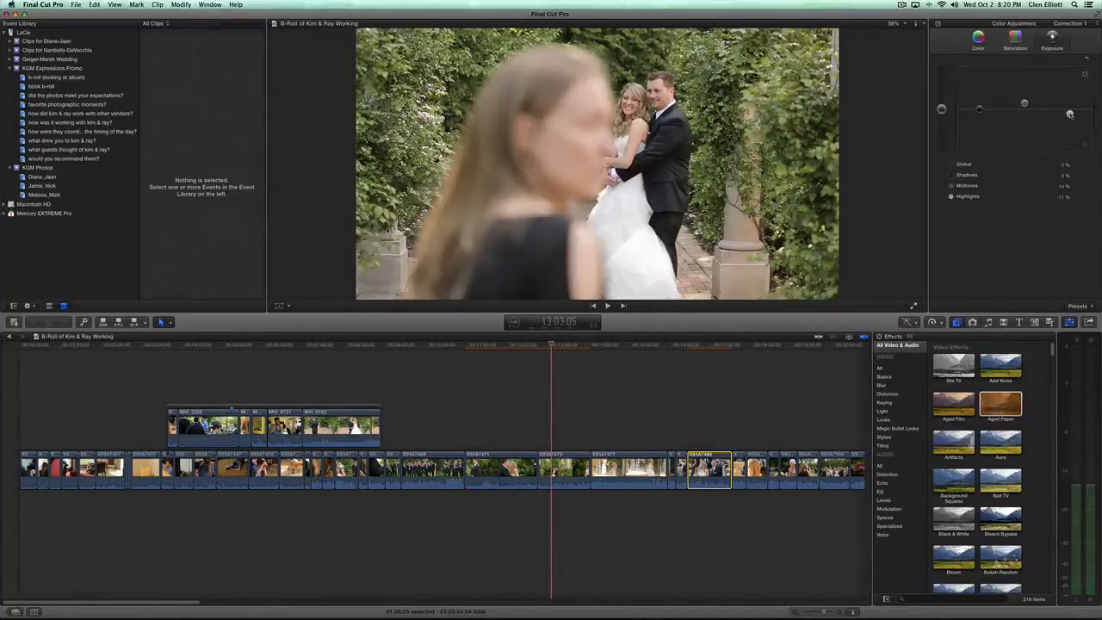
pyautogui.moveTo(1071, 113); pyautogui.dragTo(1071, 137)
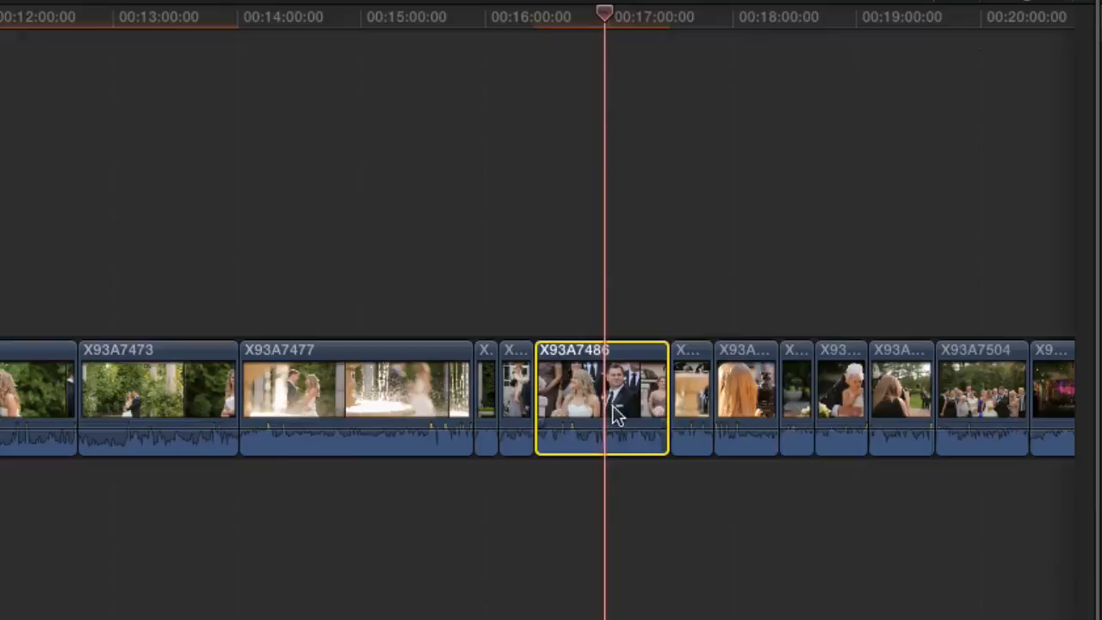
pyautogui.moveTo(594, 396)
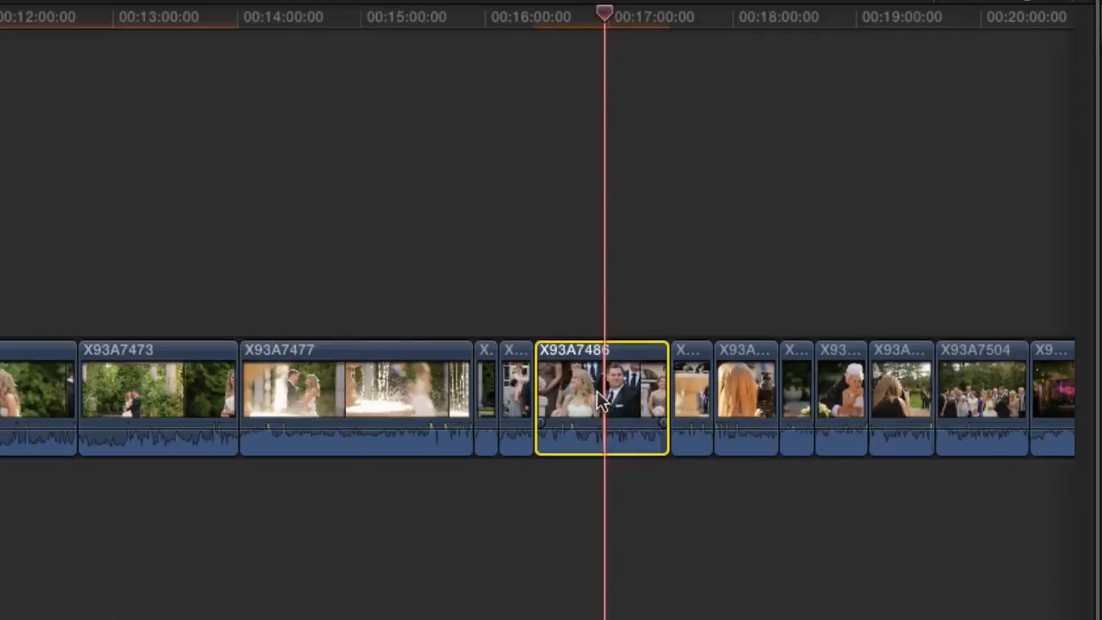
# Step: Select the short clip after X93A7486 and the neighbouring guest clips, jumping the playhead to each
pyautogui.click(692, 396)
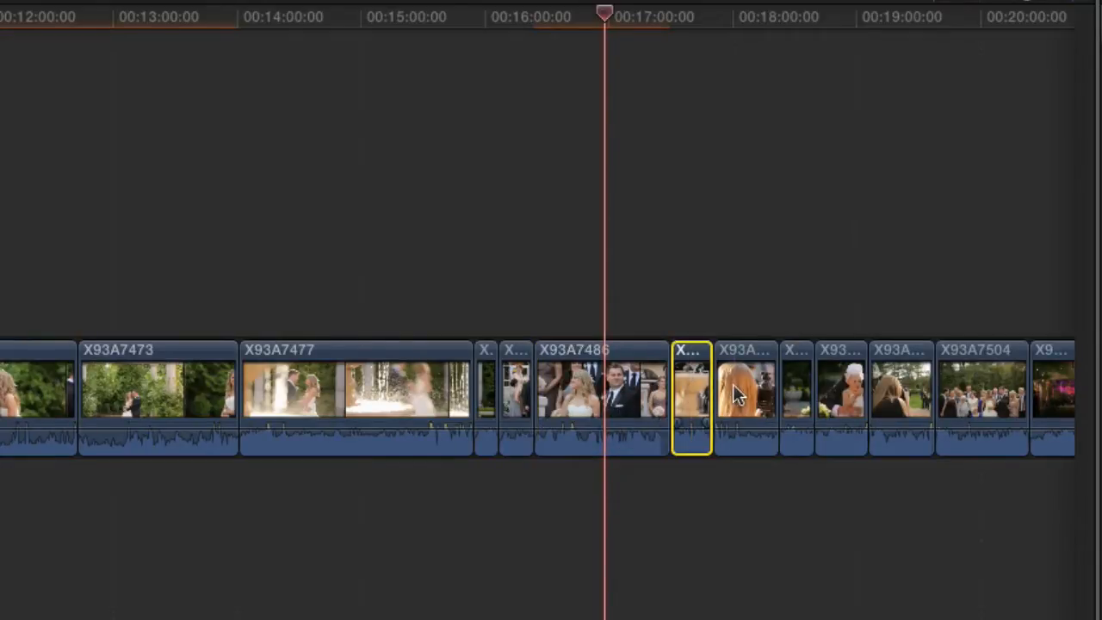
pyautogui.click(745, 396)
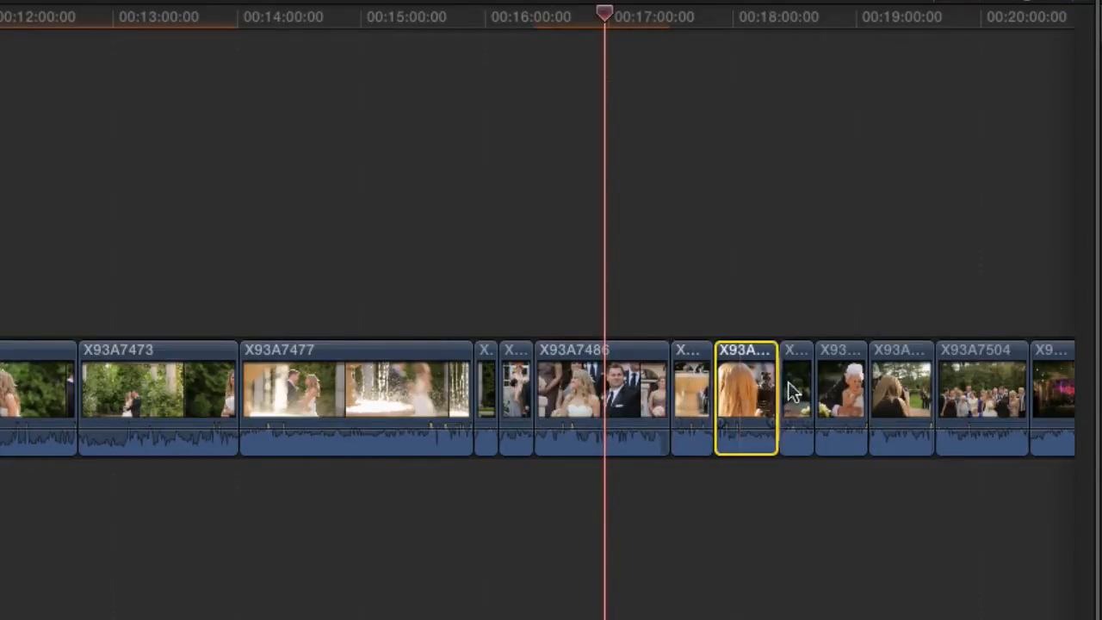
pyautogui.click(841, 396)
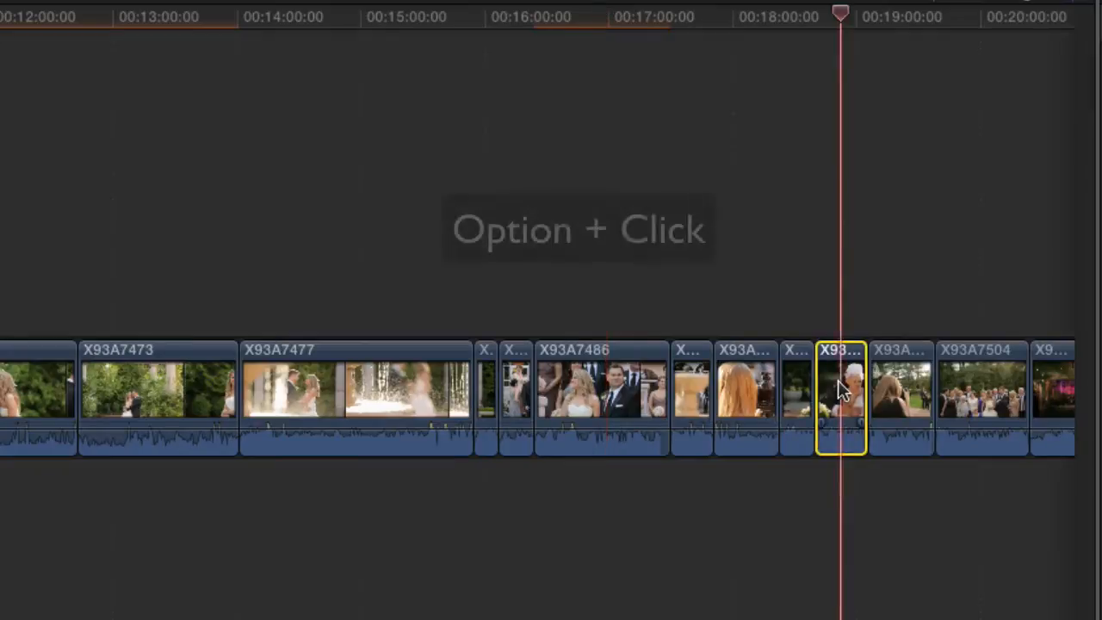
pyautogui.click(746, 396)
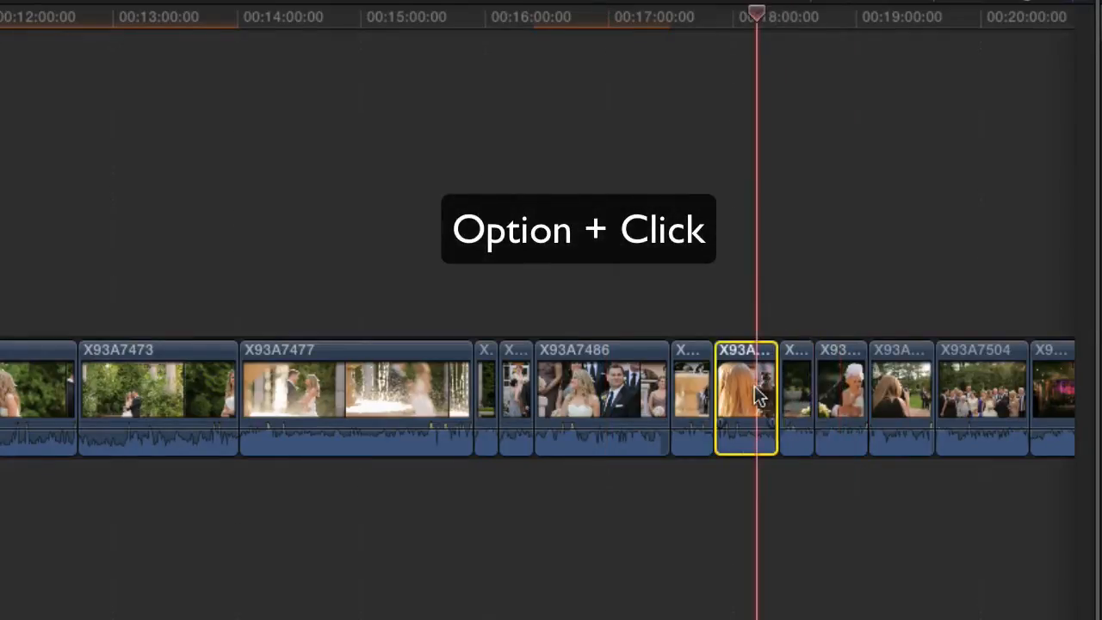
pyautogui.click(689, 396)
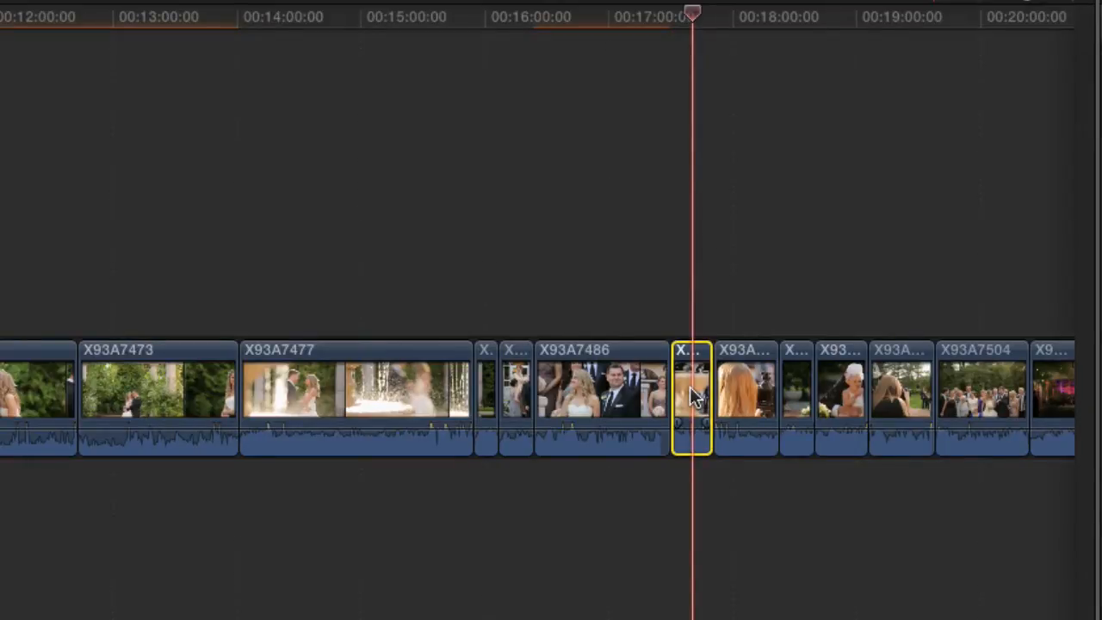
pyautogui.moveTo(694, 238)
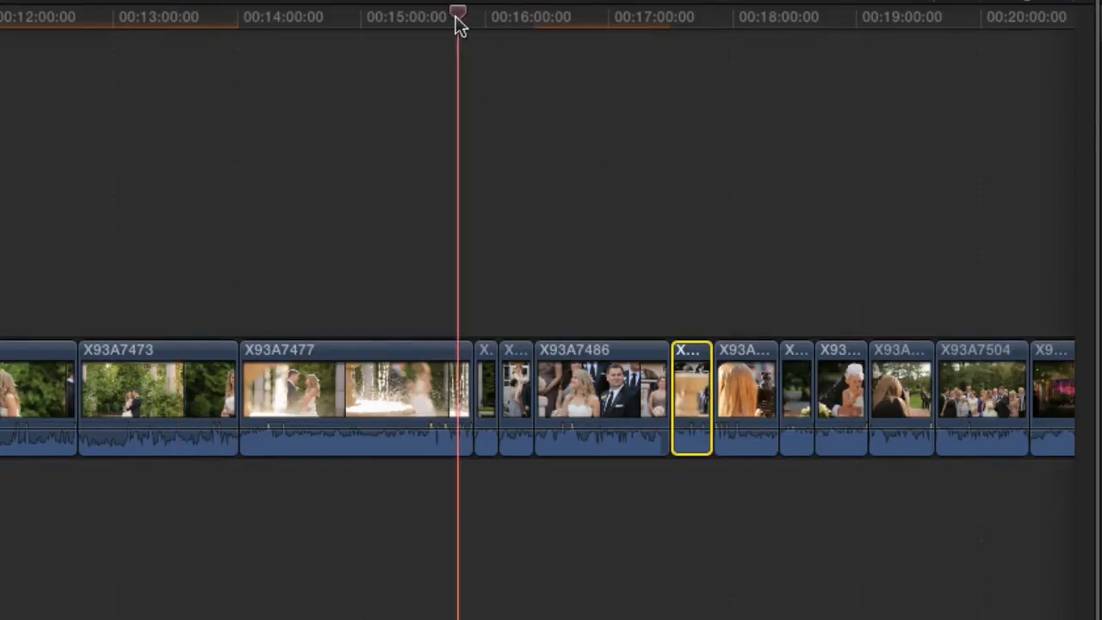
# Step: Move playback back onto the fountain clip and show clip X93A7441's effect settings
pyautogui.moveTo(458, 12); pyautogui.dragTo(406, 12)
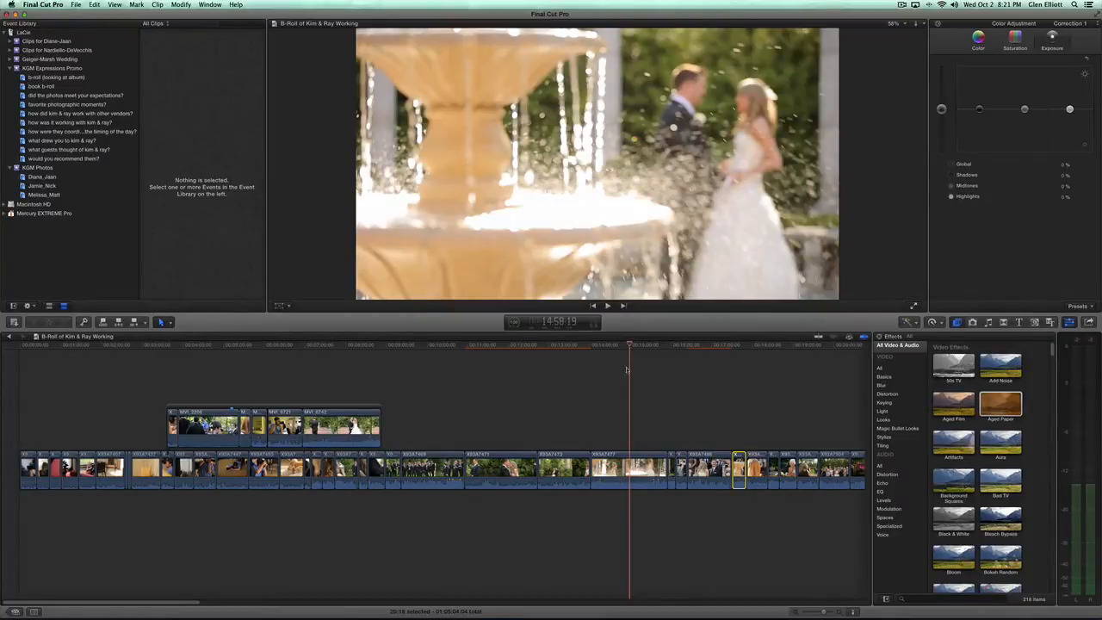
pyautogui.click(739, 344)
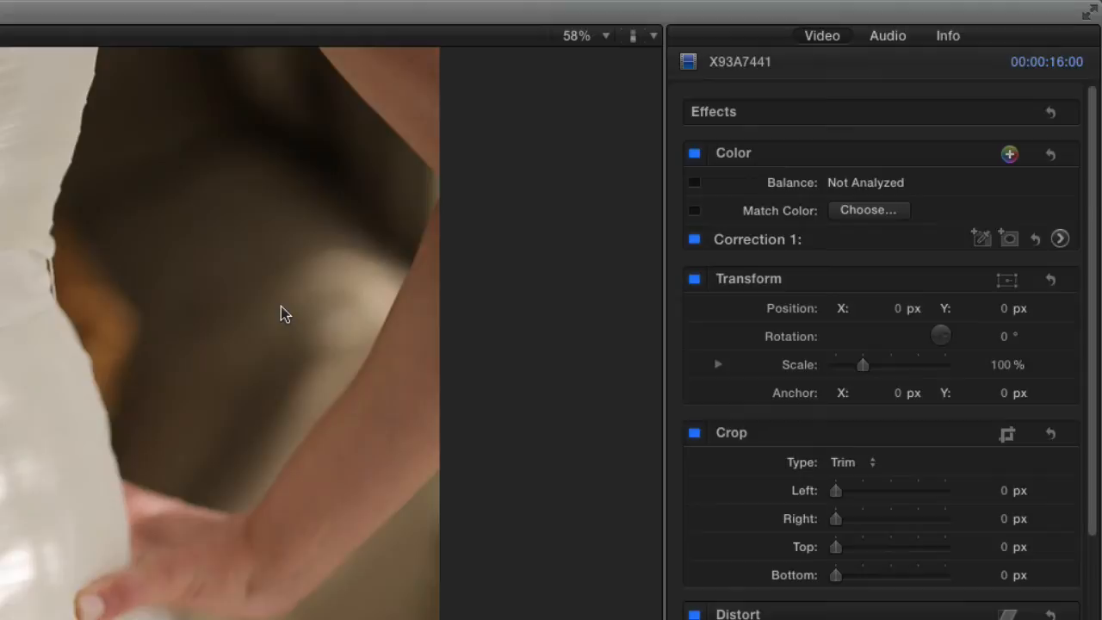
pyautogui.moveTo(730, 181)
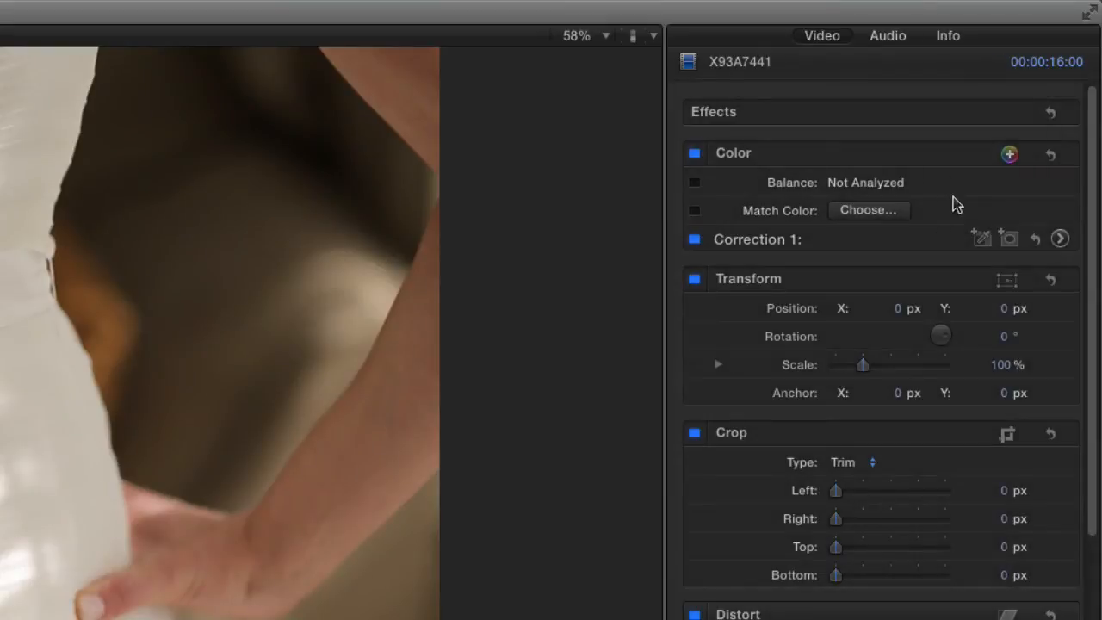
pyautogui.moveTo(865, 149)
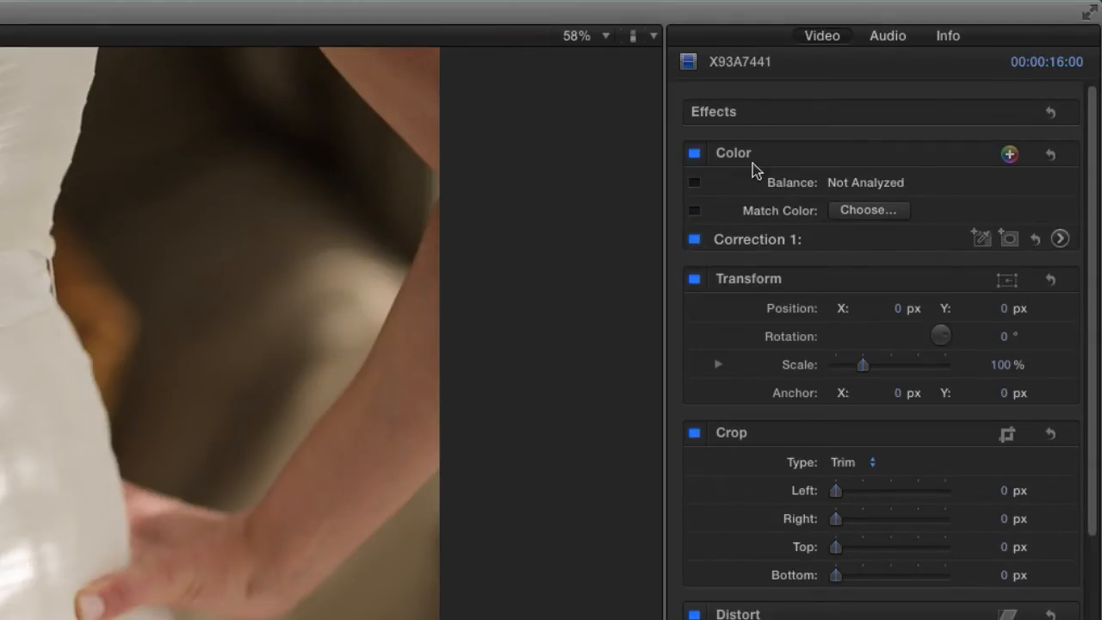
pyautogui.moveTo(778, 244)
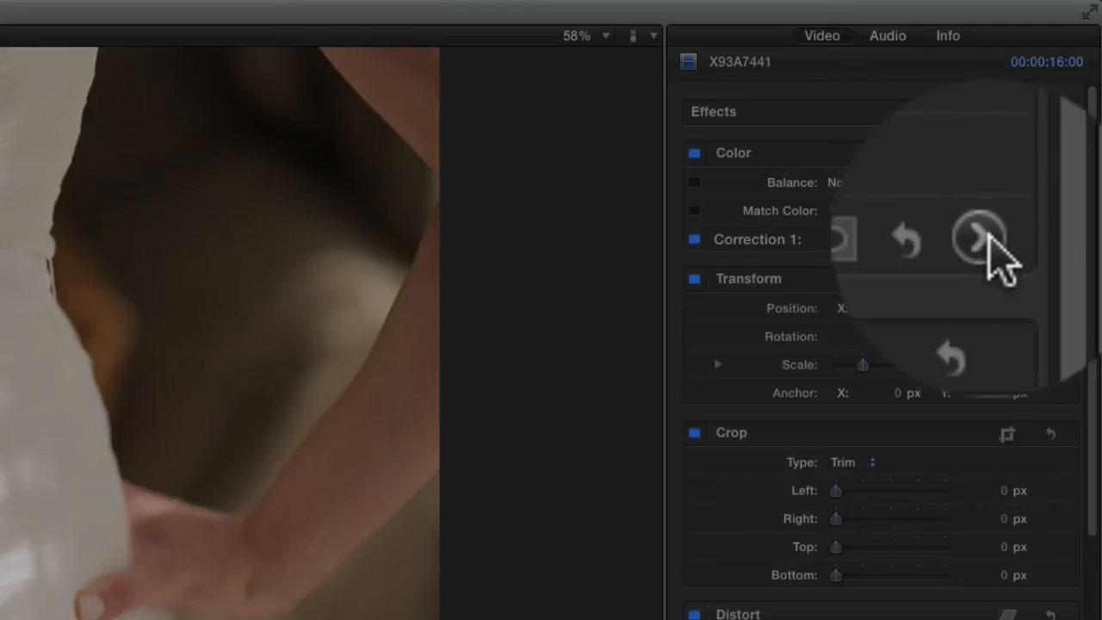
pyautogui.moveTo(982, 241)
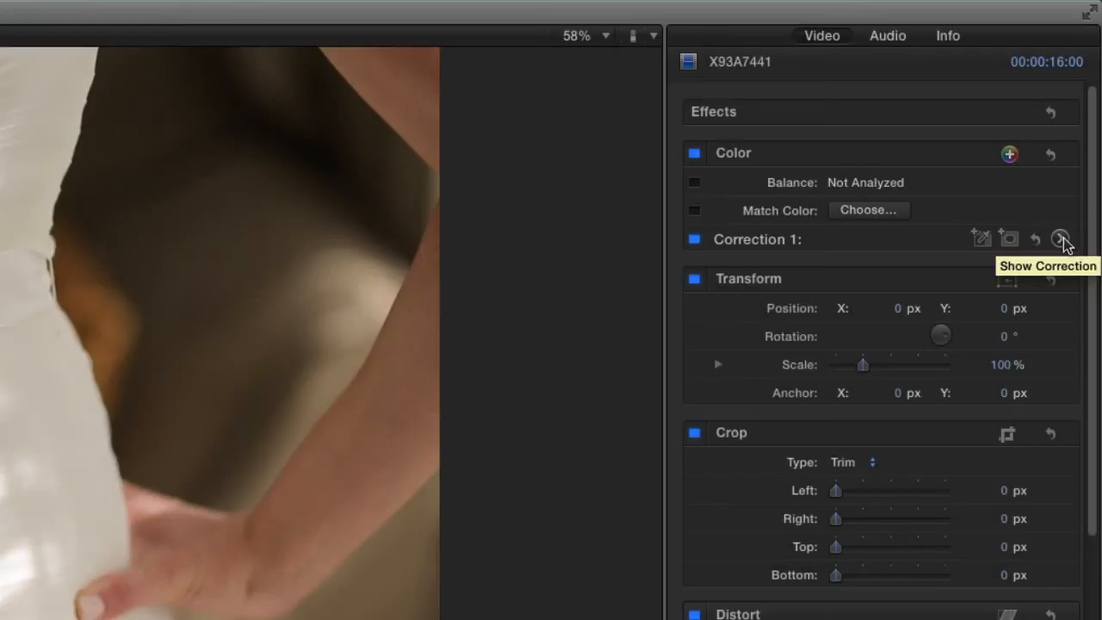
# Step: Show the Correction 1 color adjustment controls for clip X93A7441
pyautogui.click(1061, 240)
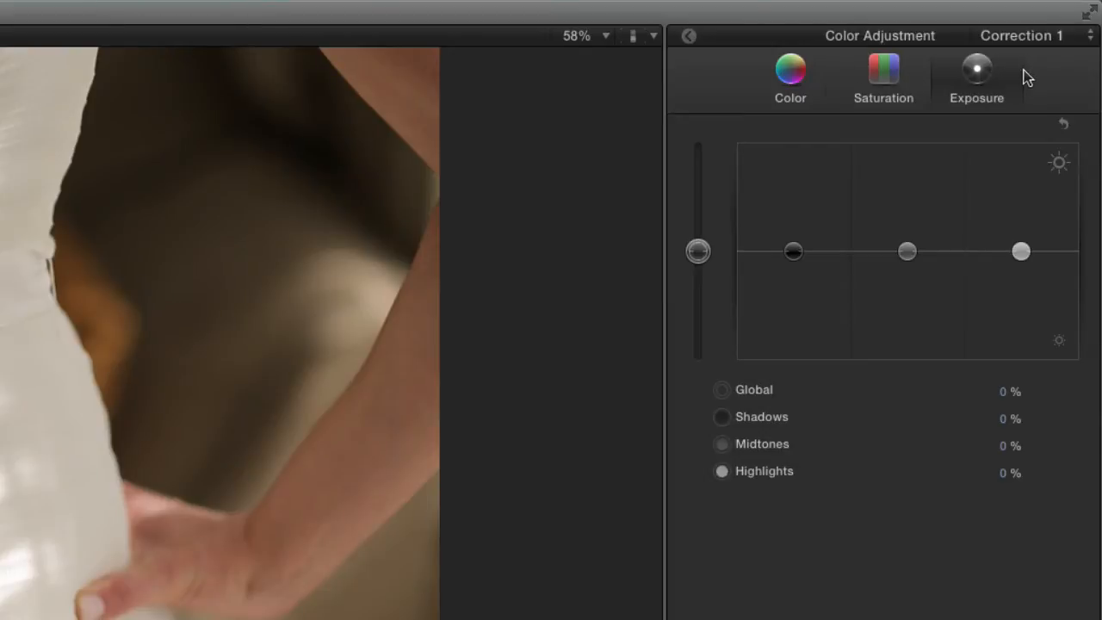
pyautogui.click(788, 77)
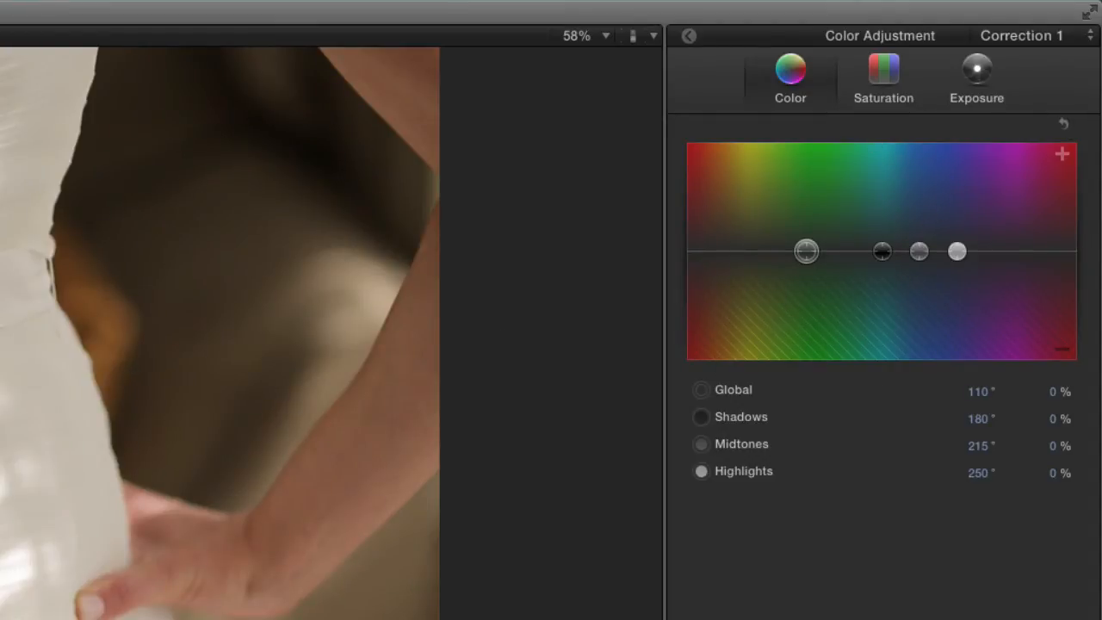
pyautogui.moveTo(248, 290)
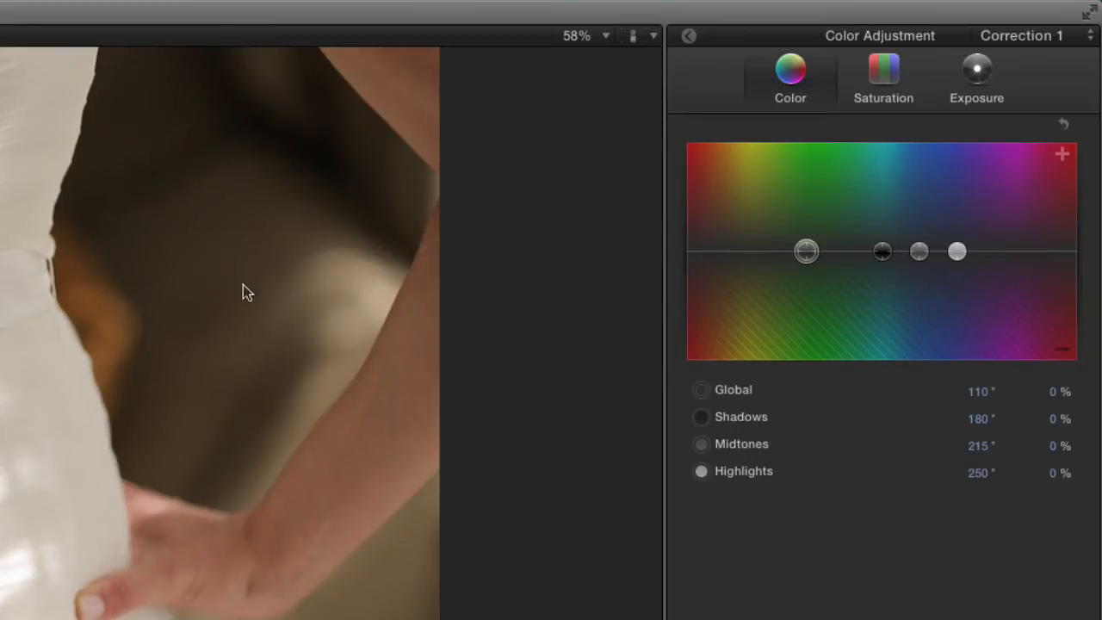
pyautogui.moveTo(872, 341)
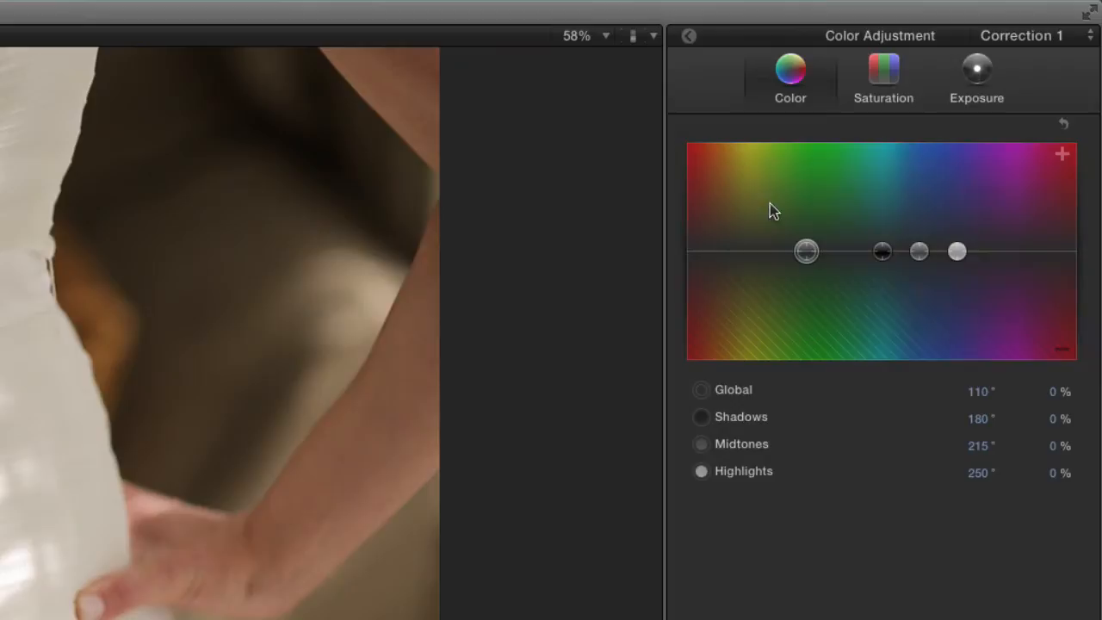
pyautogui.moveTo(826, 327)
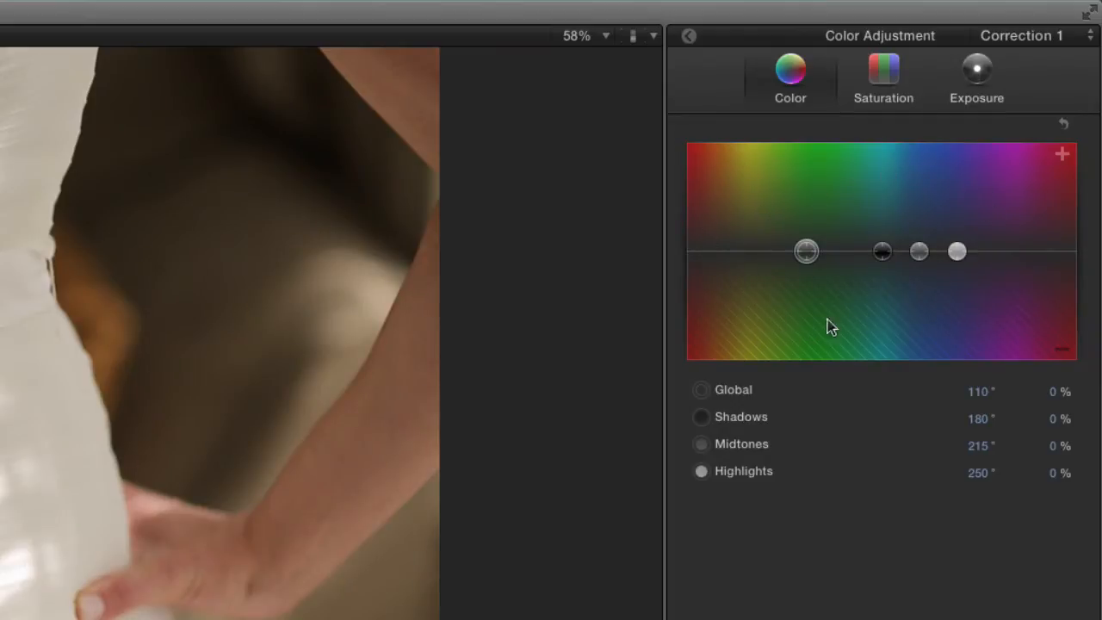
pyautogui.moveTo(794, 200)
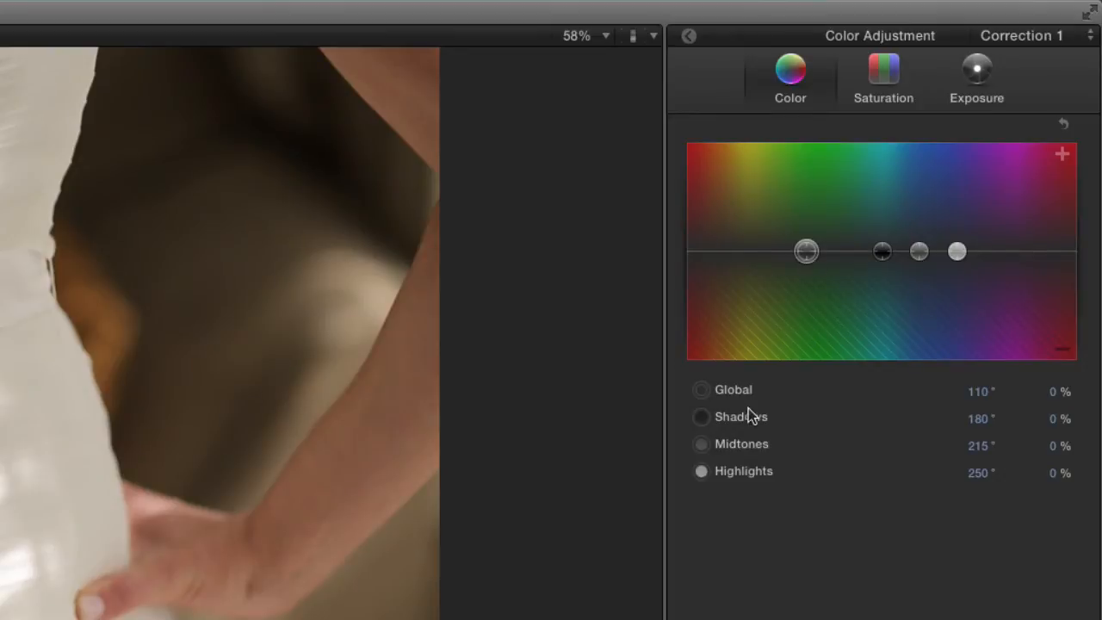
pyautogui.moveTo(831, 248)
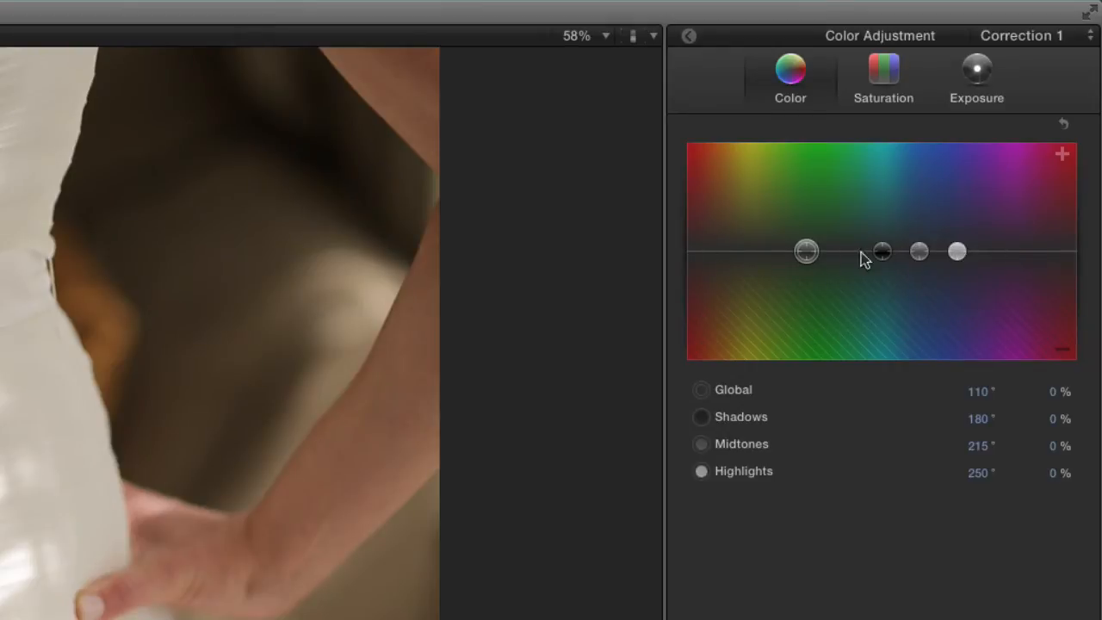
pyautogui.moveTo(938, 268)
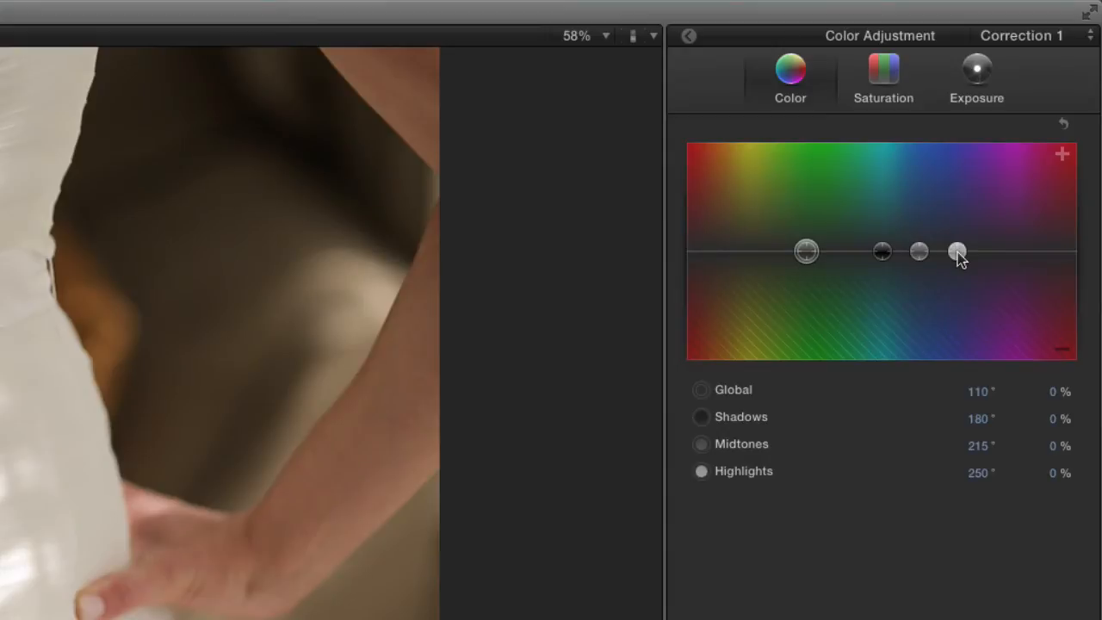
pyautogui.moveTo(956, 234)
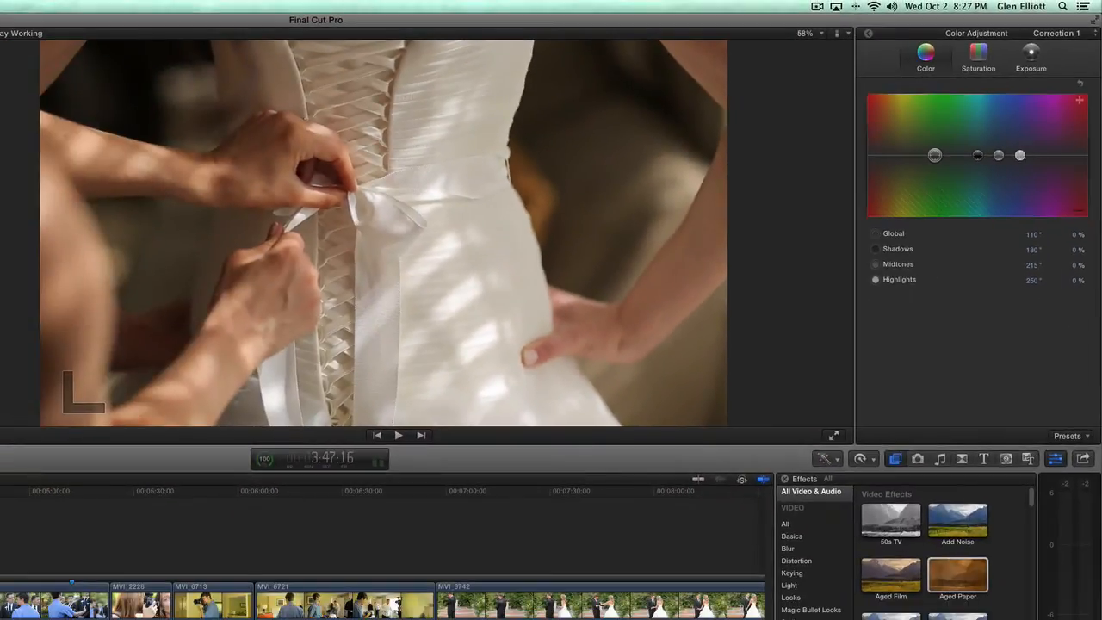
# Step: Select the man-with-camera clip and shift its colour puck toward yellow-green
pyautogui.click(197, 491)
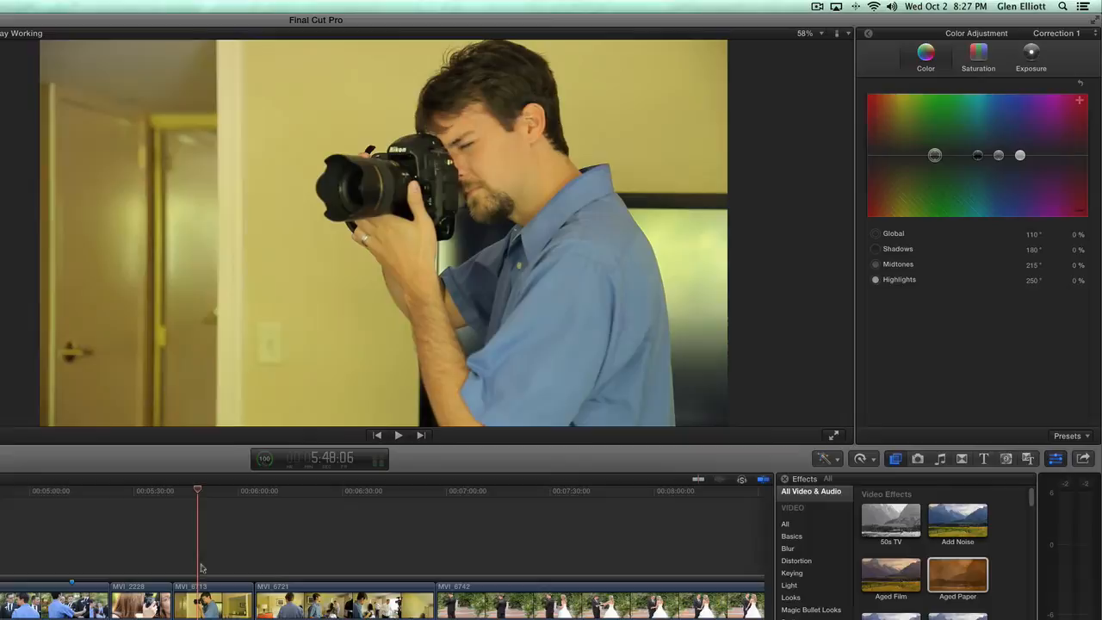
pyautogui.click(214, 601)
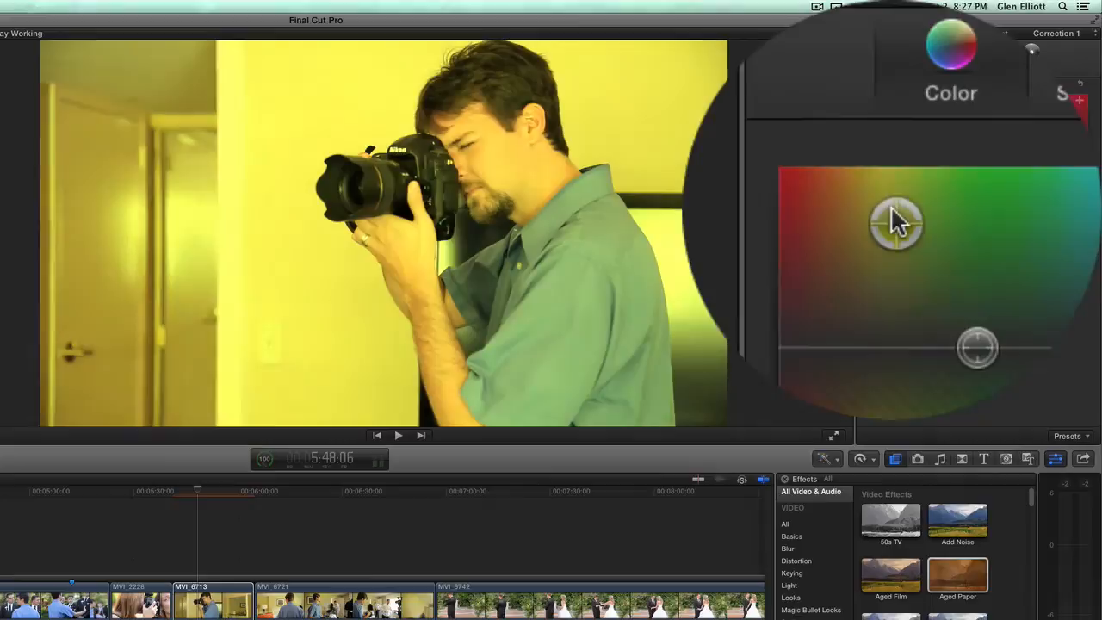
pyautogui.moveTo(896, 222); pyautogui.dragTo(881, 214)
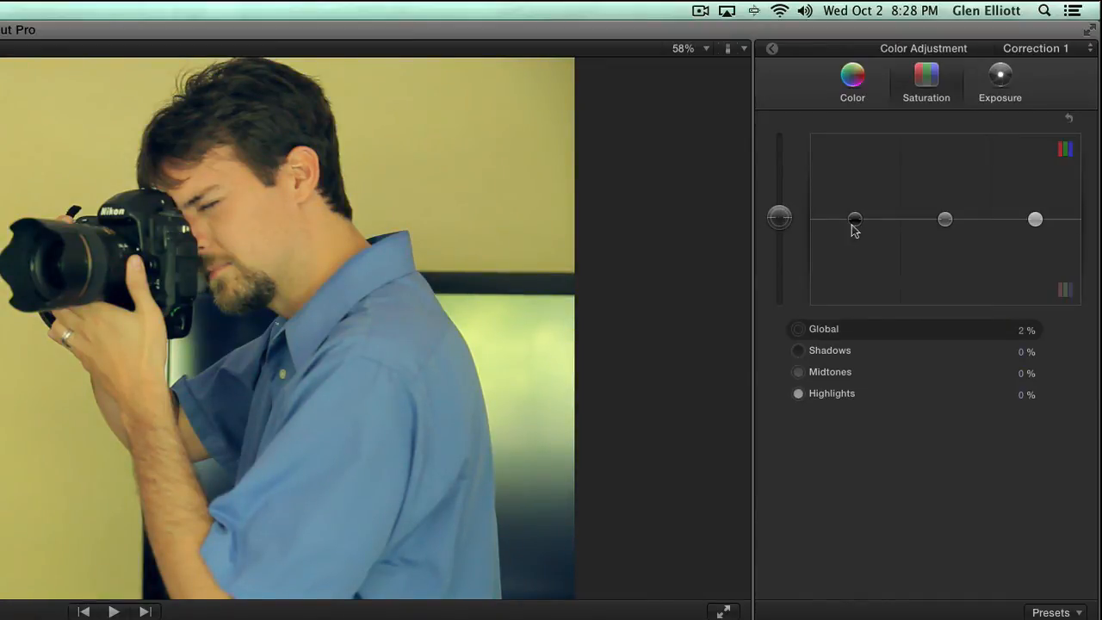
pyautogui.moveTo(1034, 230)
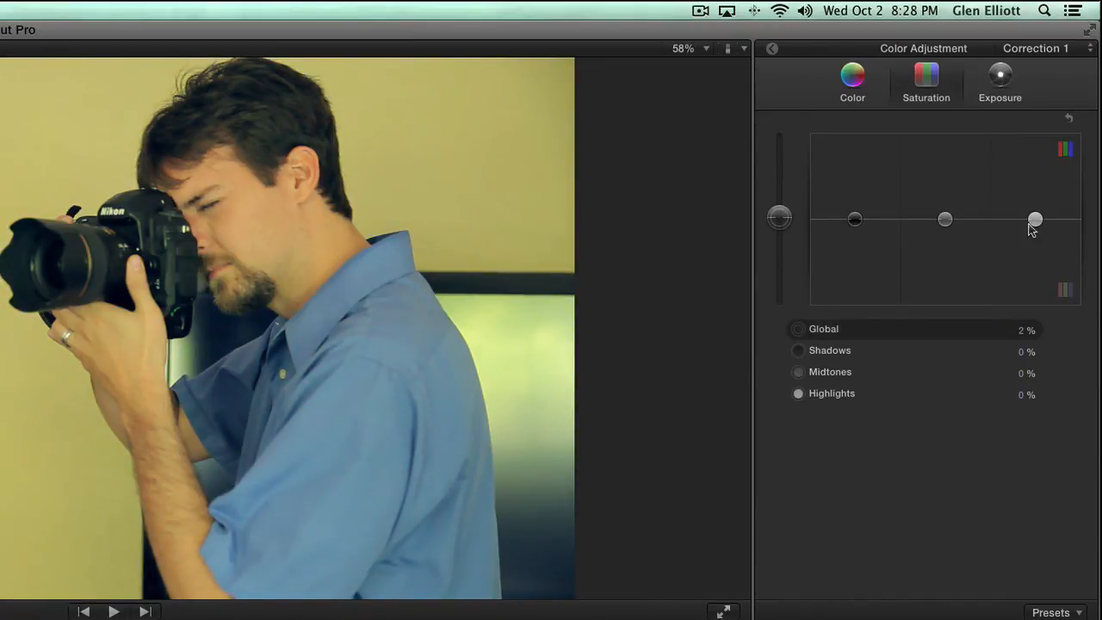
# Step: Raise midtones saturation to about 21%, then weaken the shadows colour tint to about 25%
pyautogui.moveTo(943, 219); pyautogui.dragTo(944, 224)
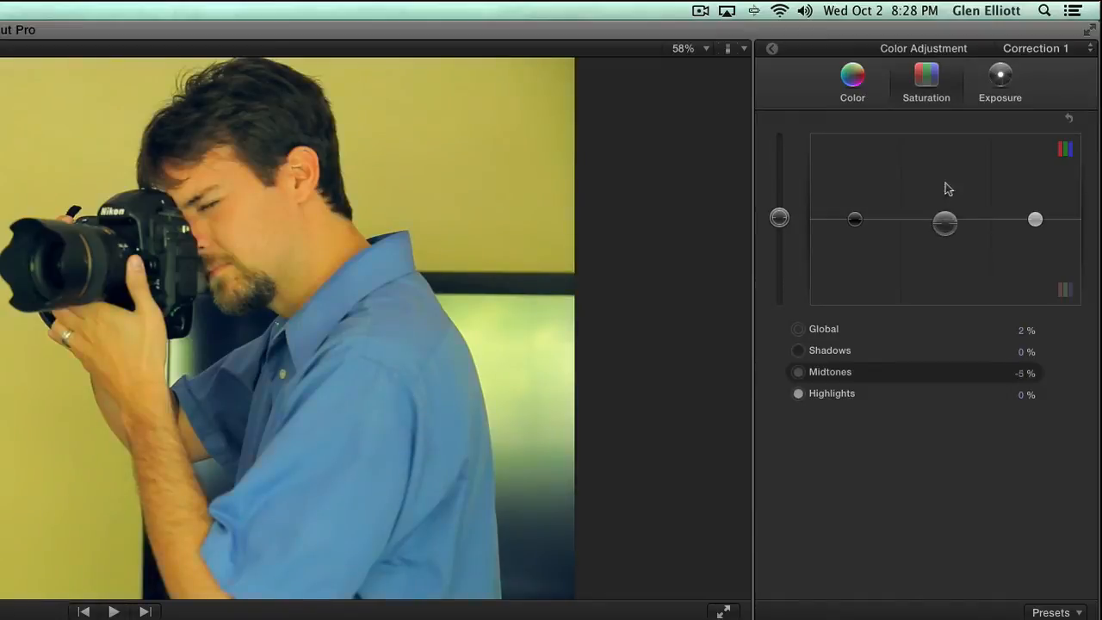
pyautogui.moveTo(944, 224); pyautogui.dragTo(944, 200)
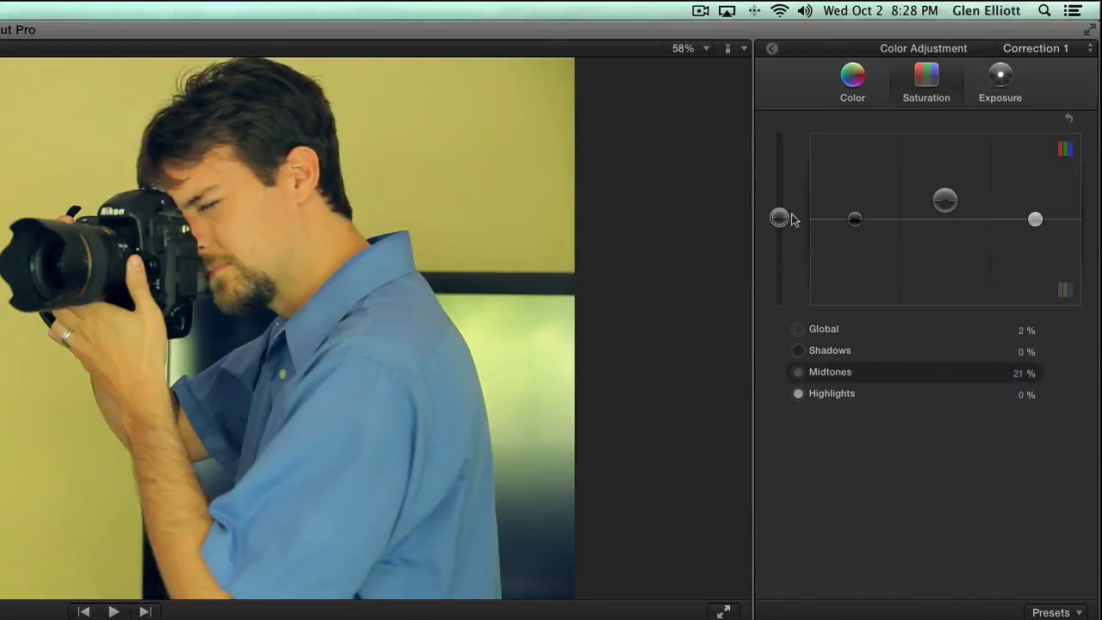
pyautogui.click(852, 77)
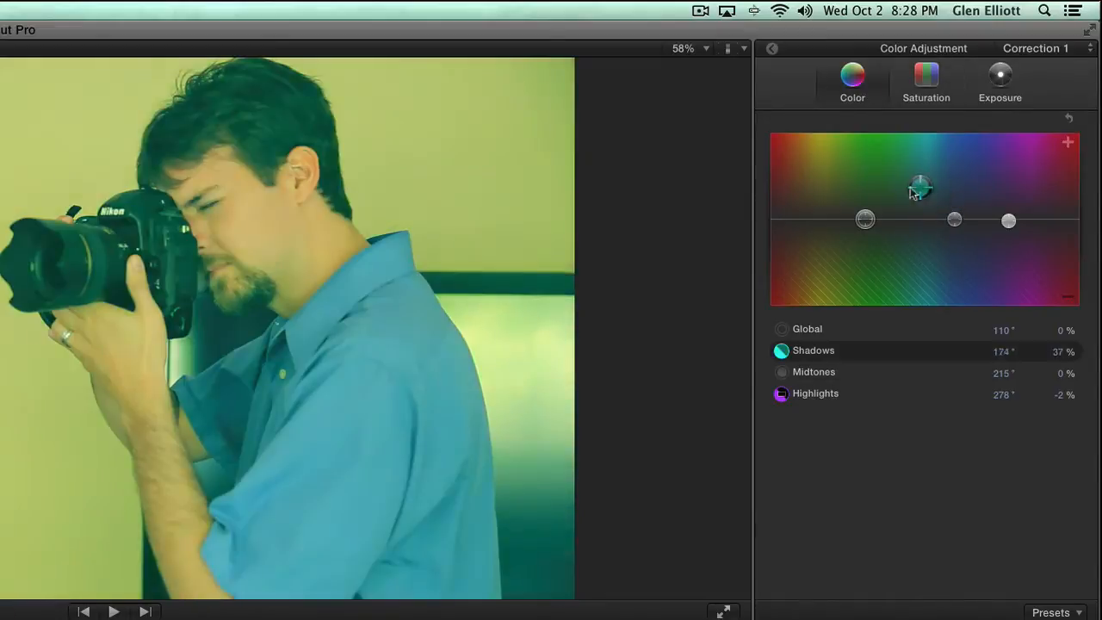
pyautogui.moveTo(920, 186); pyautogui.dragTo(930, 196)
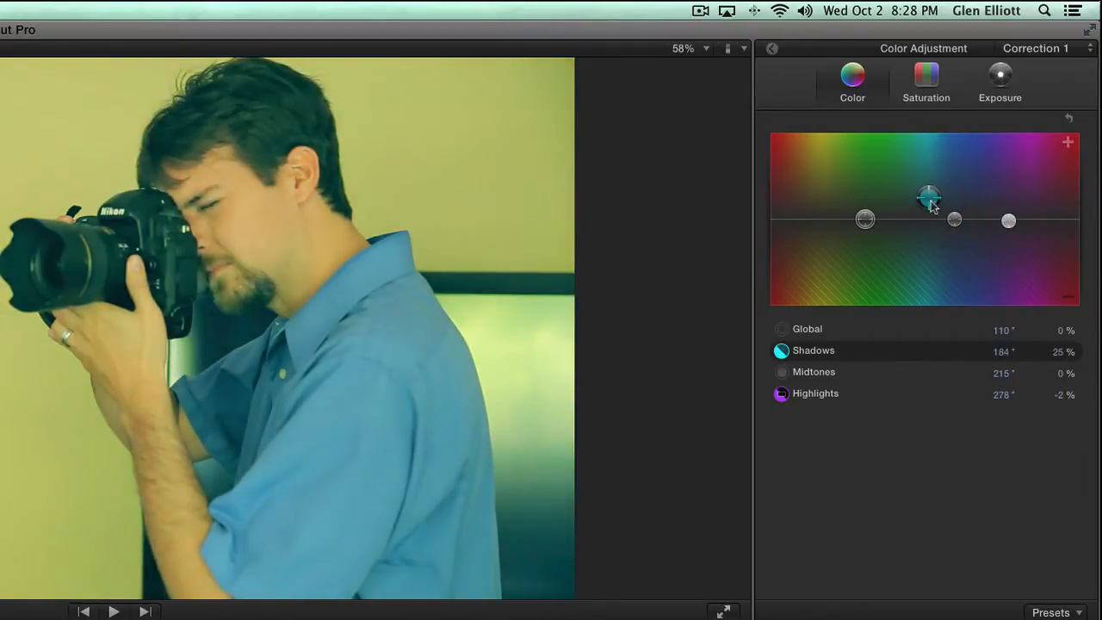
# Step: Back on Saturation, push midtones saturation up to about 42% and fine-tune it
pyautogui.click(927, 78)
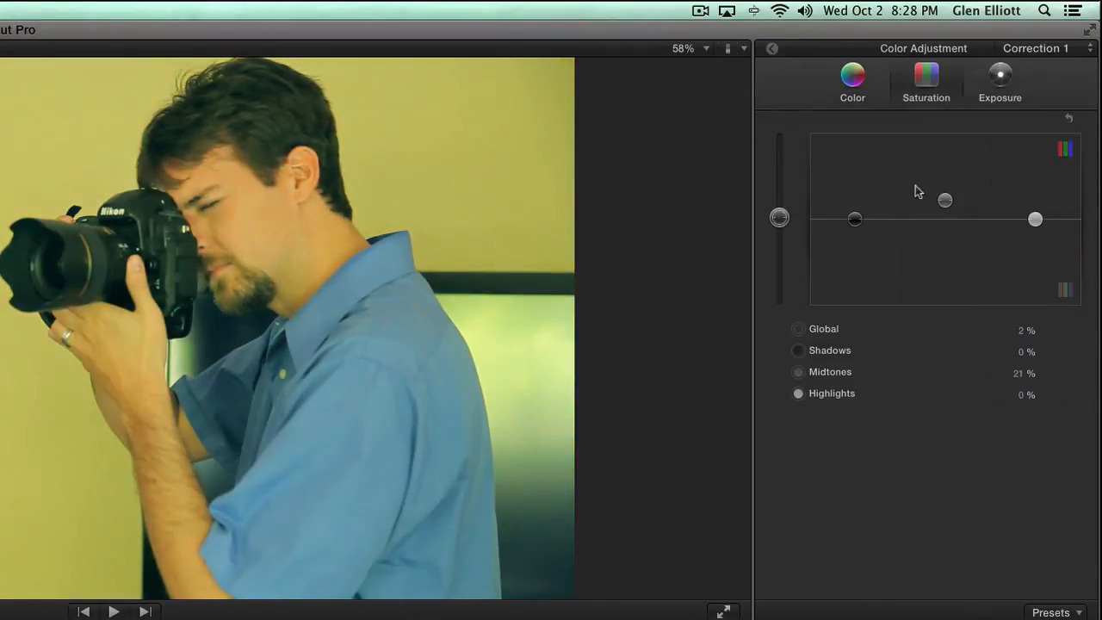
pyautogui.moveTo(944, 200); pyautogui.dragTo(944, 303)
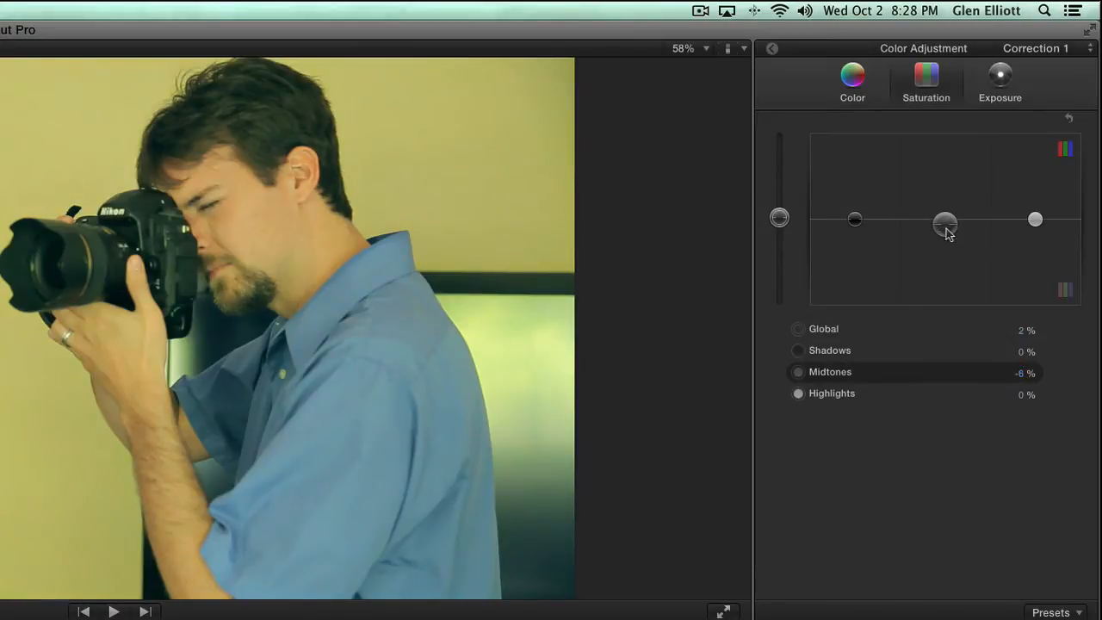
pyautogui.moveTo(945, 222); pyautogui.dragTo(945, 183)
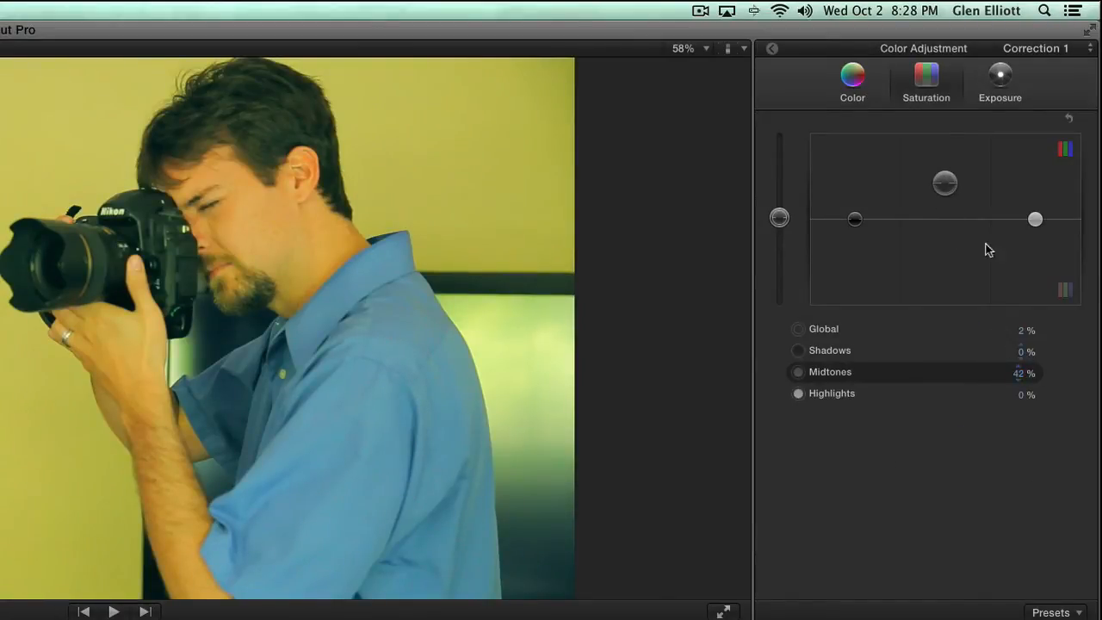
pyautogui.moveTo(944, 183); pyautogui.dragTo(944, 196)
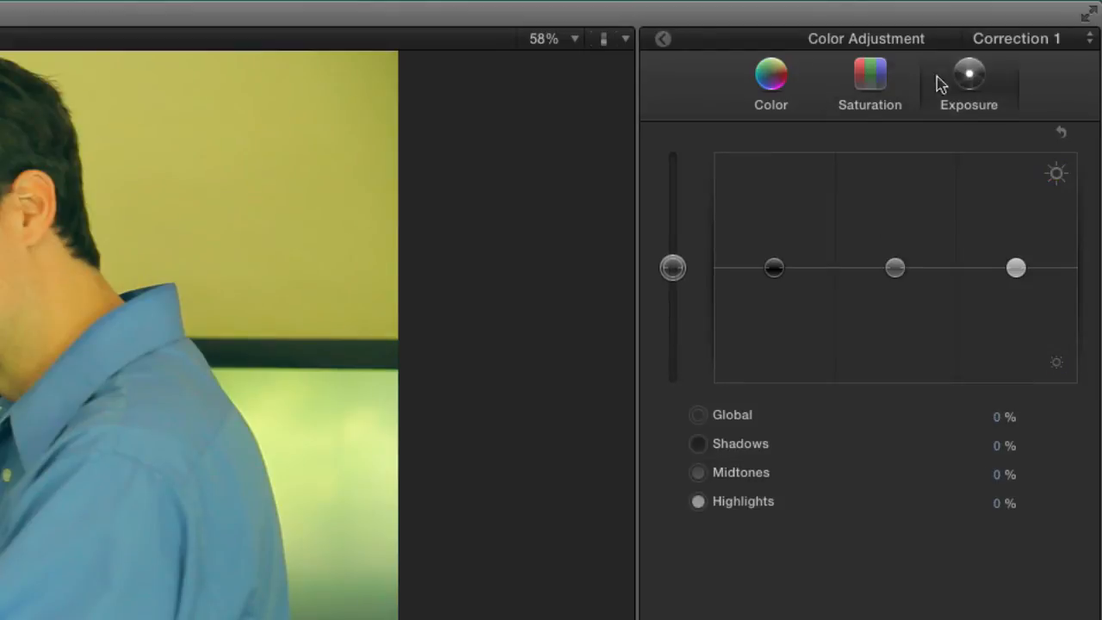
# Step: On Exposure, brighten highlights to about 20%, bring them back near 1%, and tweak global exposure
pyautogui.click(870, 83)
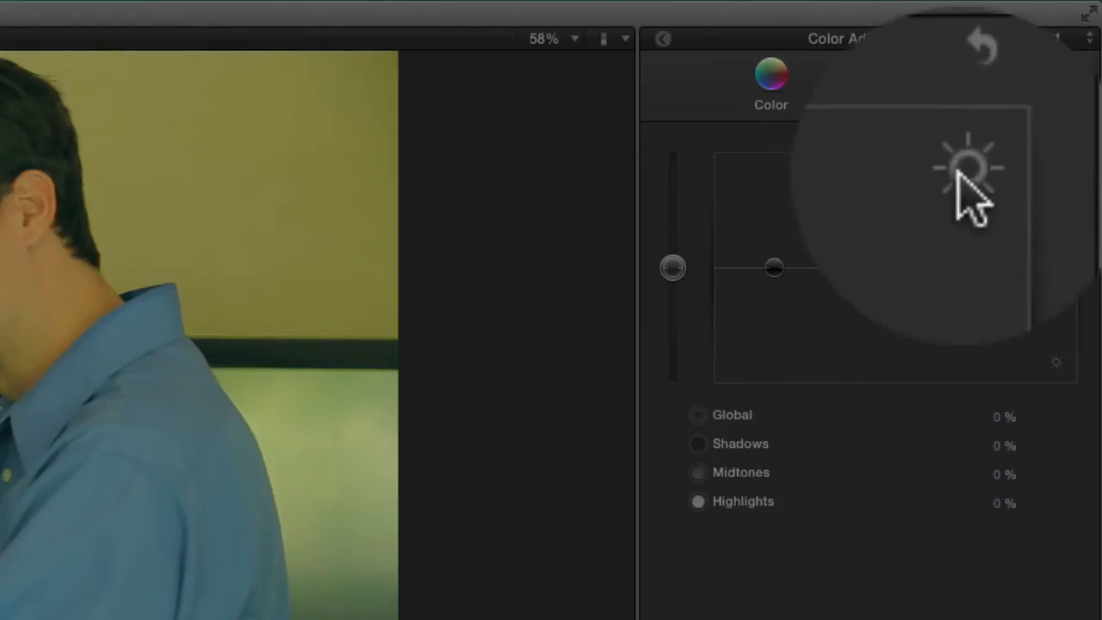
pyautogui.click(968, 83)
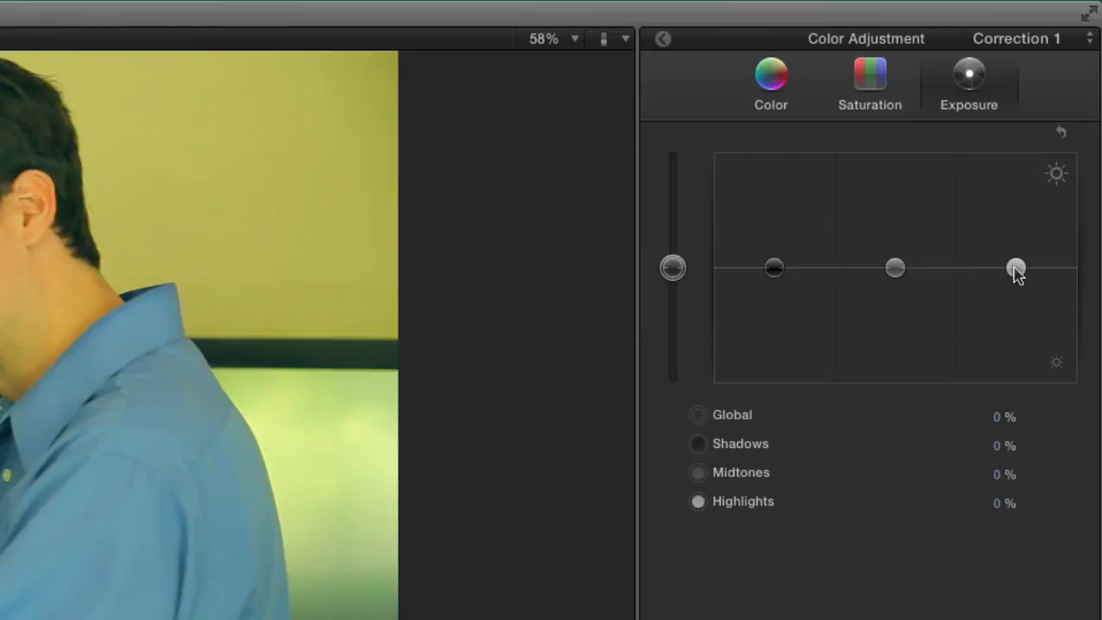
pyautogui.moveTo(1016, 268); pyautogui.dragTo(1016, 244)
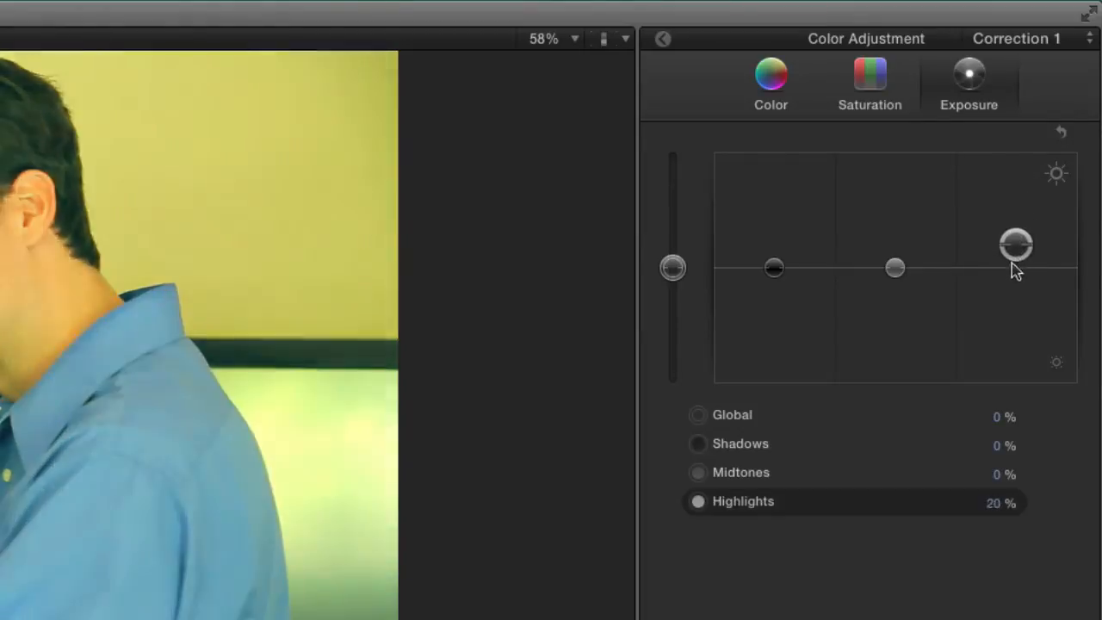
pyautogui.moveTo(1016, 244); pyautogui.dragTo(1016, 267)
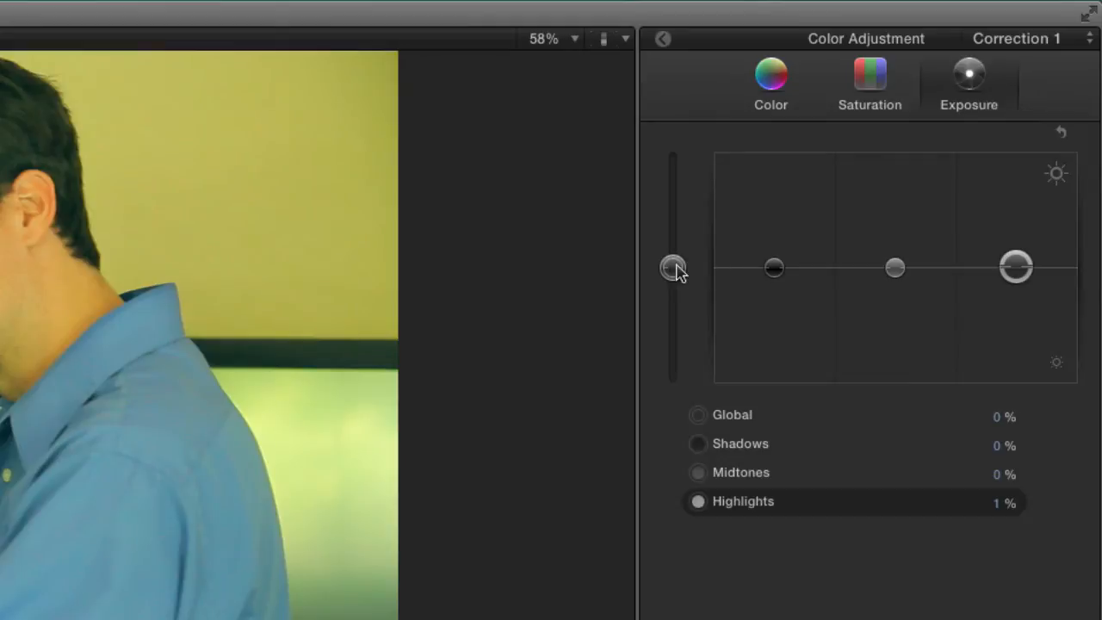
pyautogui.moveTo(674, 267); pyautogui.dragTo(673, 274)
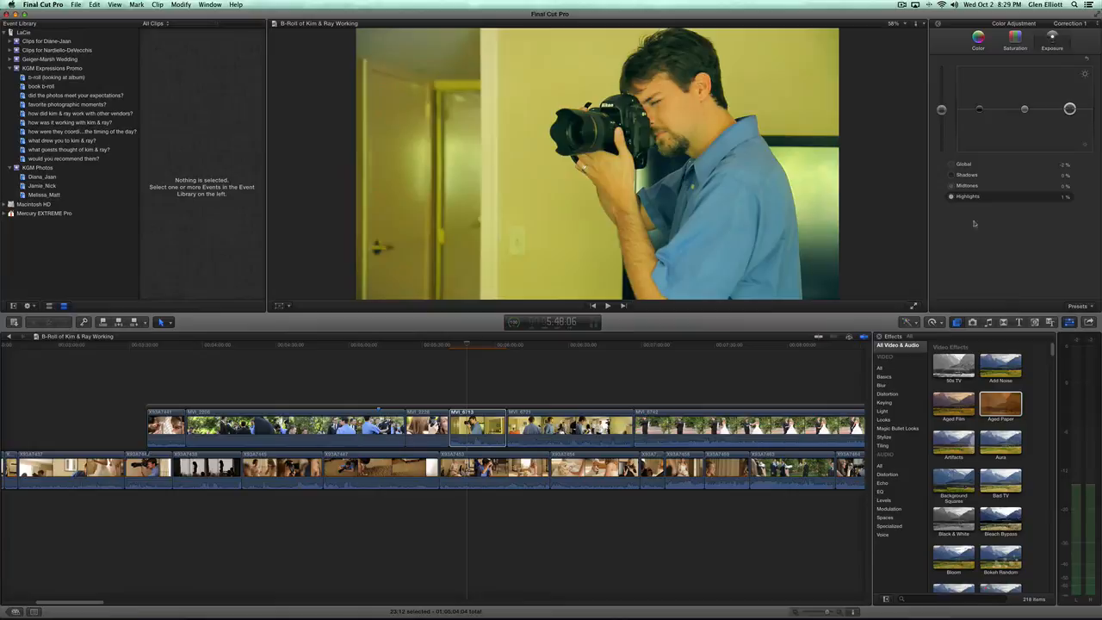
# Step: Step through the indoor and groom clips to select the bride and groom garden clip
pyautogui.click(544, 348)
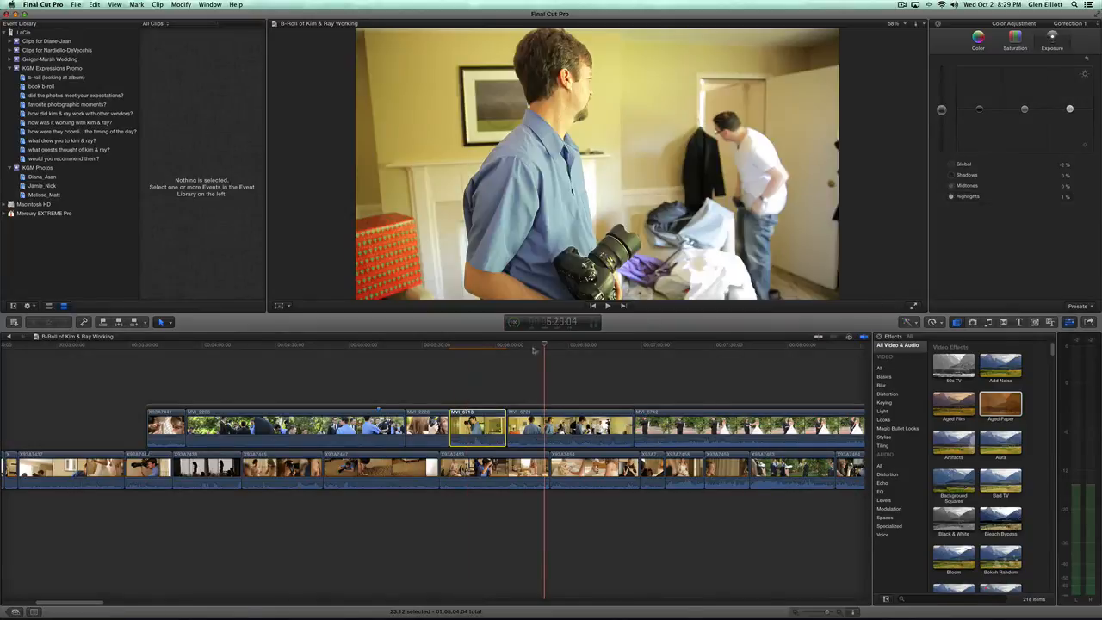
pyautogui.click(675, 362)
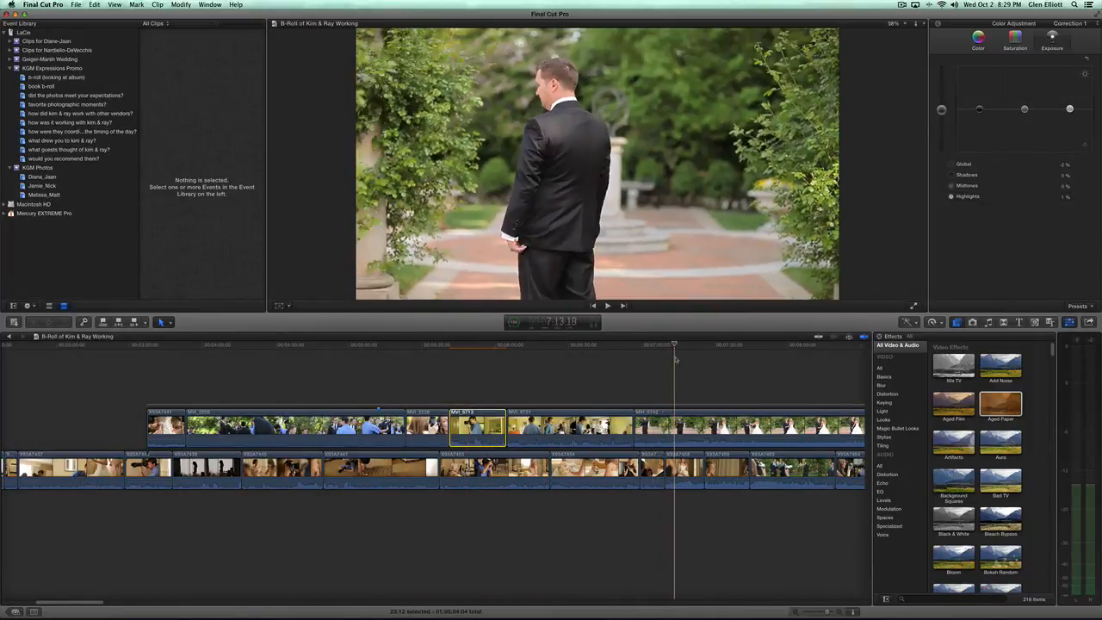
pyautogui.click(747, 353)
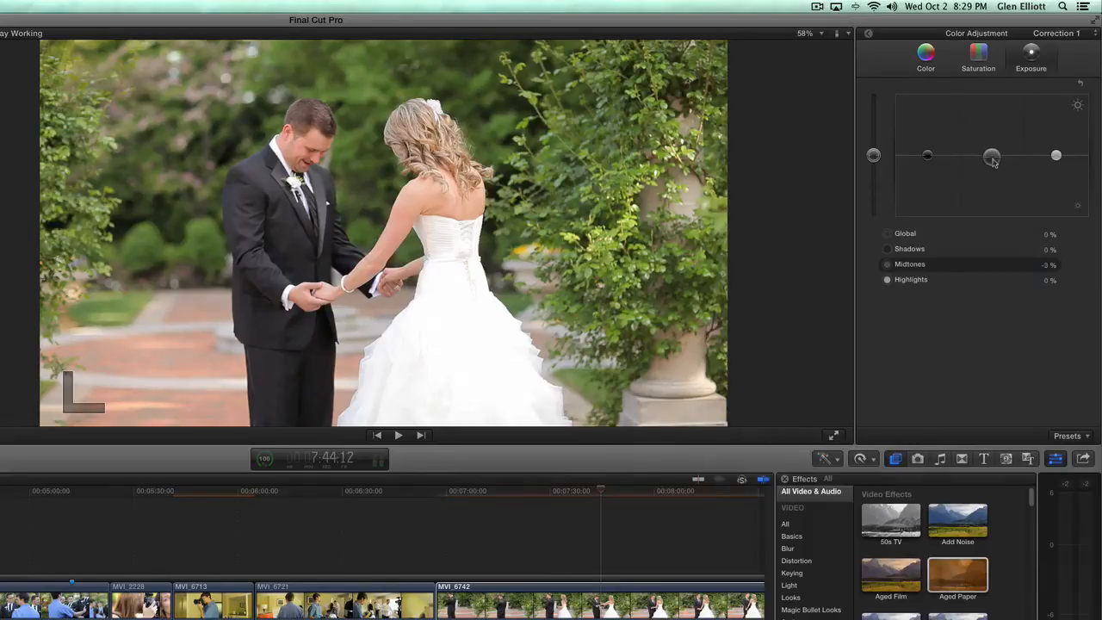
# Step: Darken the clip's midtones exposure to about -25% and nudge the highlights
pyautogui.moveTo(992, 158); pyautogui.dragTo(992, 176)
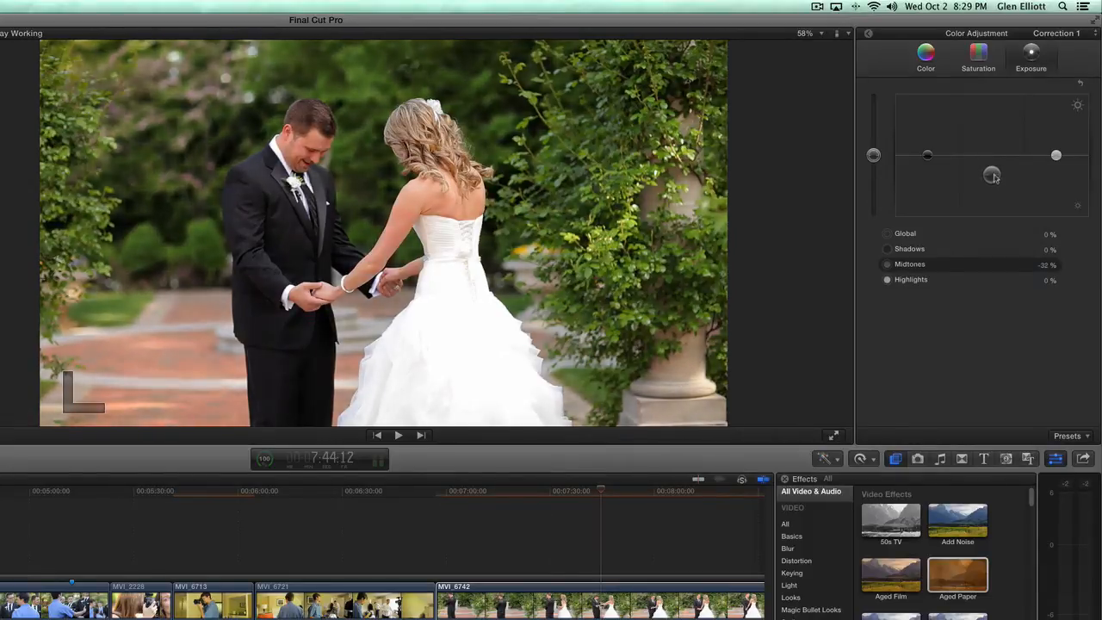
pyautogui.moveTo(992, 176); pyautogui.dragTo(992, 170)
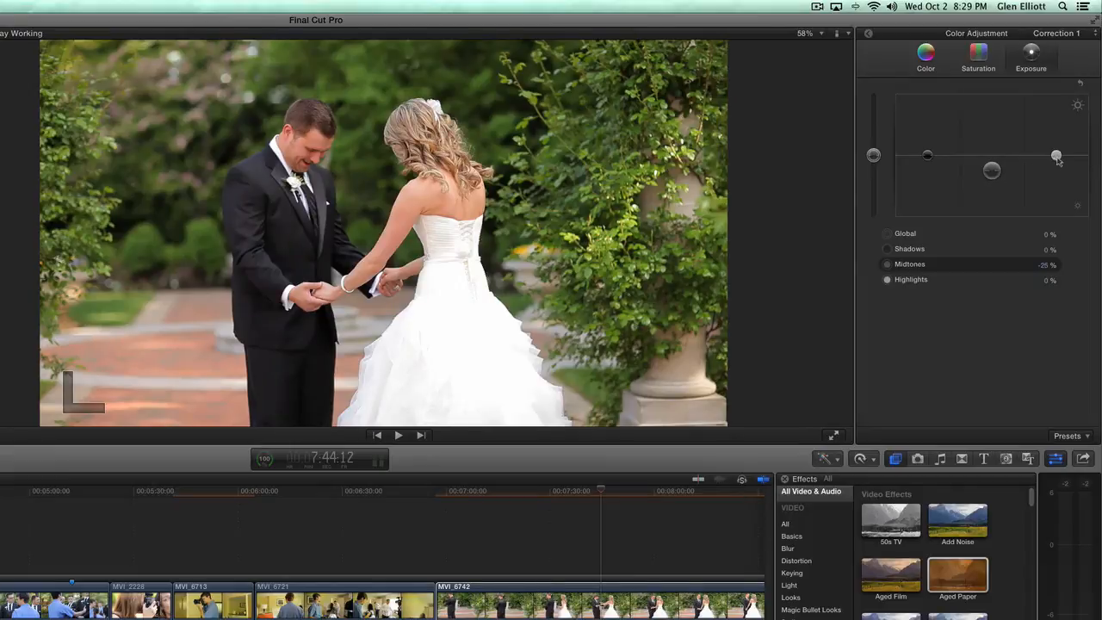
pyautogui.moveTo(1058, 159); pyautogui.dragTo(1057, 162)
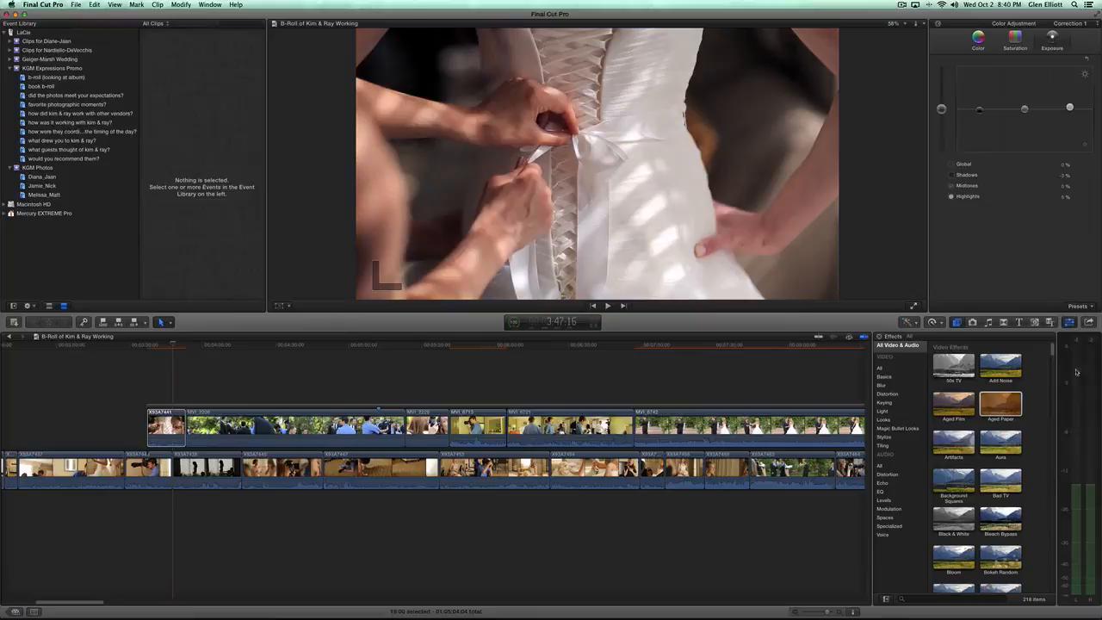
# Step: Select the dress-lacing clip at the start of the timeline
pyautogui.click(1082, 307)
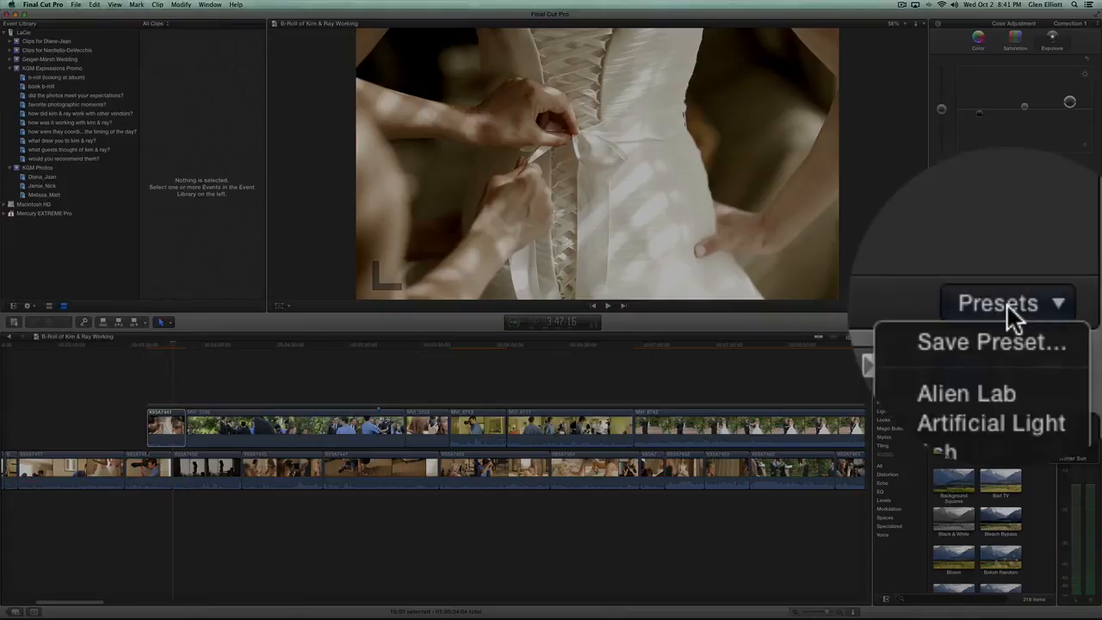
# Step: Show the colour-adjustment presets list, then view clip X93A7441's Correction 1 colour effect
pyautogui.click(990, 341)
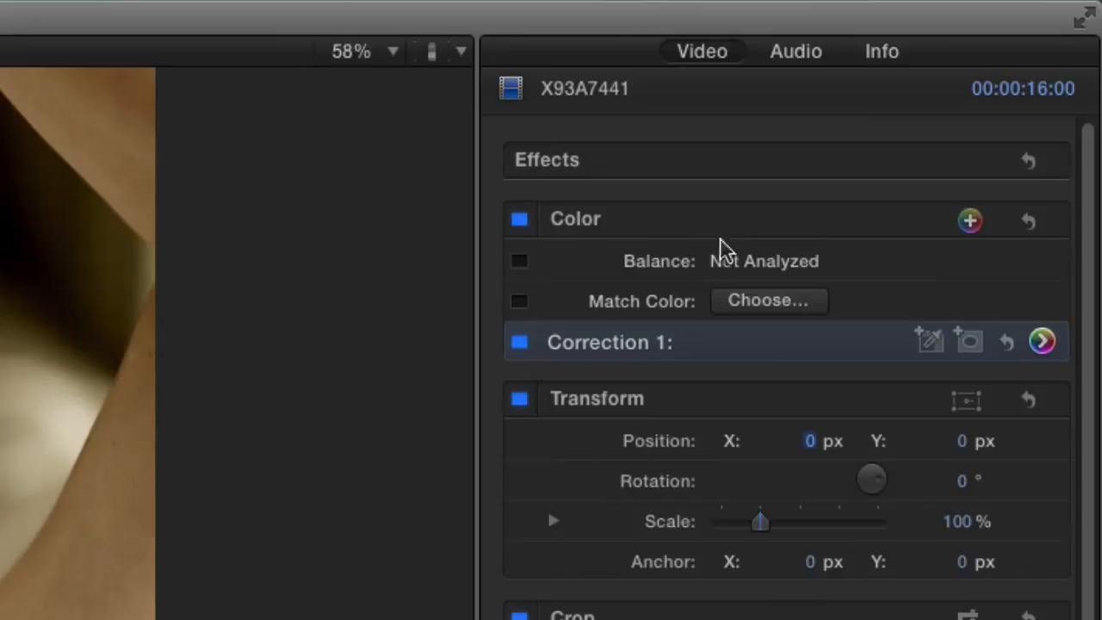
pyautogui.moveTo(558, 320)
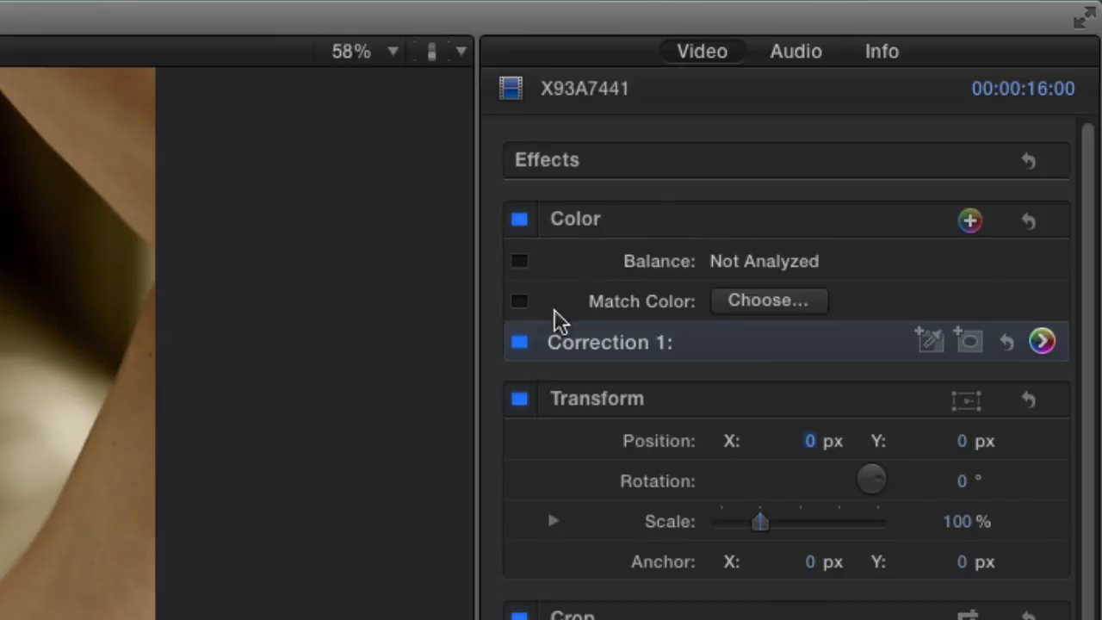